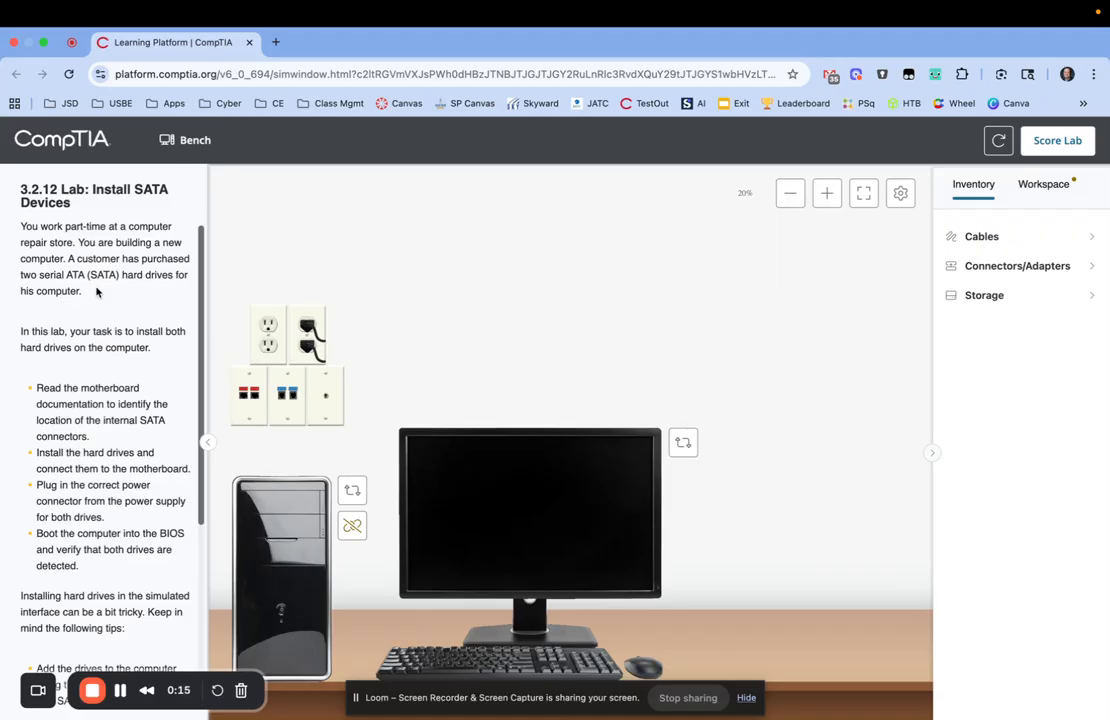
- Read through the SATA install lab instructions and view the open case's motherboard interior
scroll(down, 3)
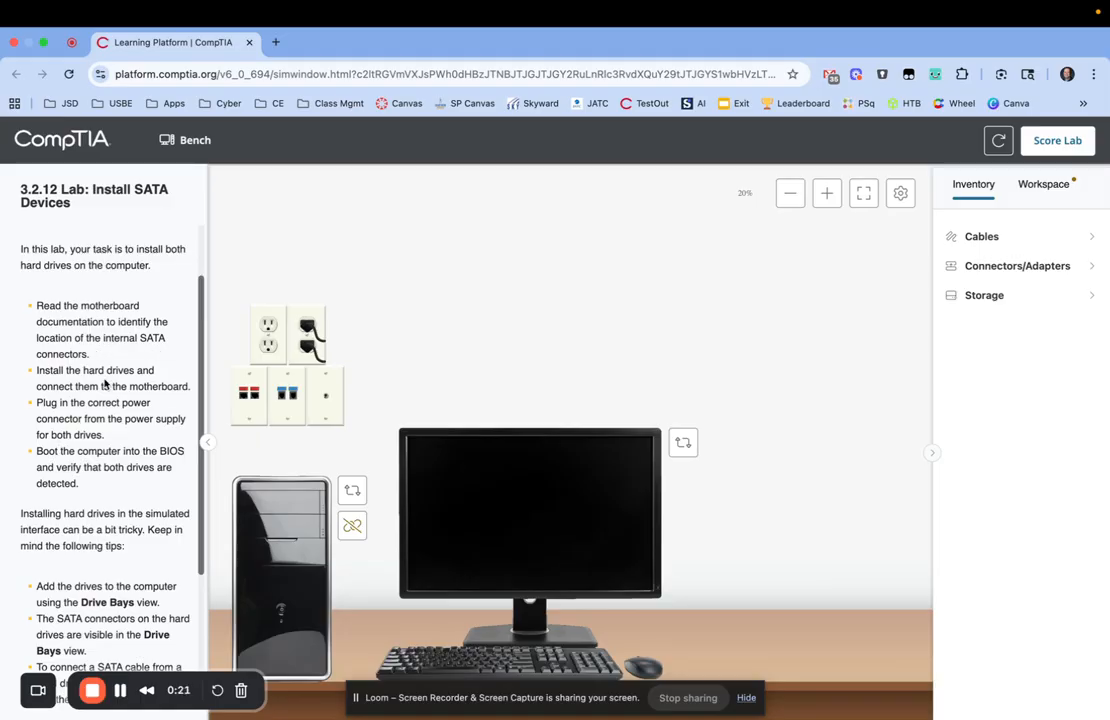
scroll(down, 3)
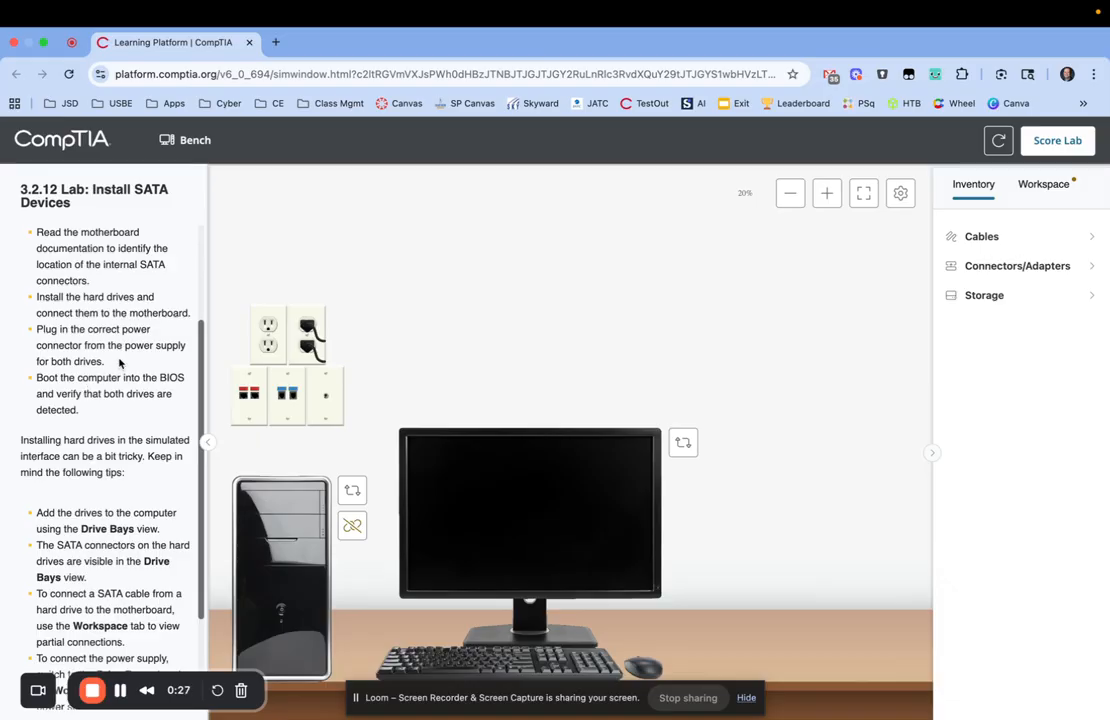
scroll(down, 3)
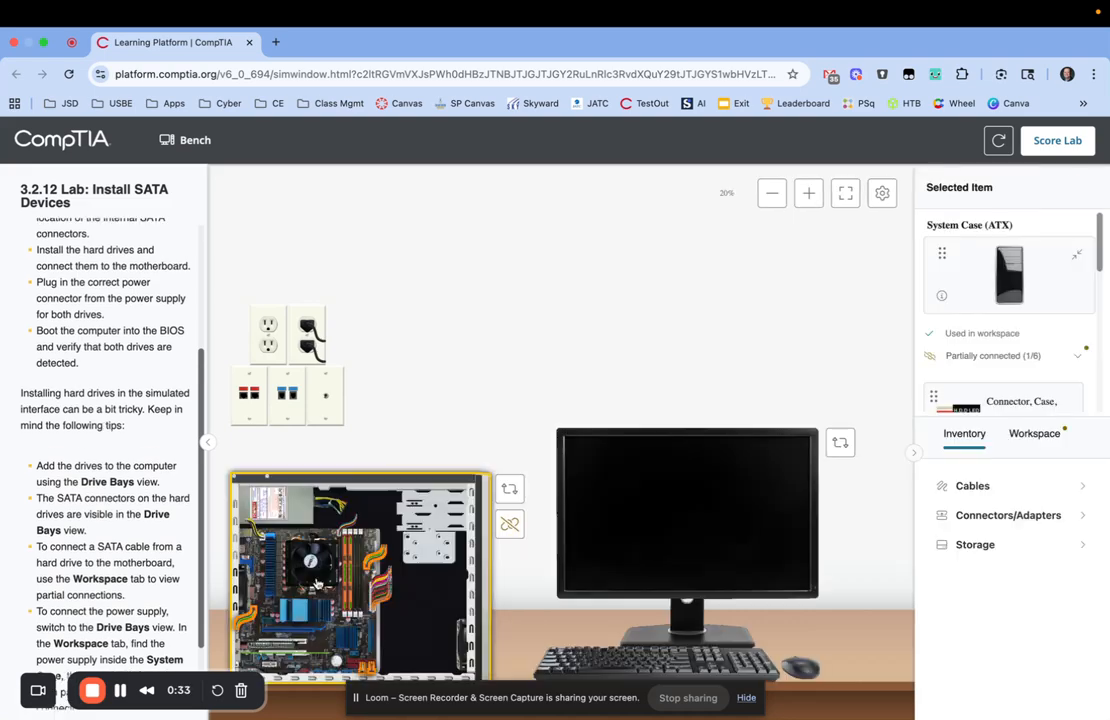
- Zoom in and open the motherboard's Item Detail to review the SATA1–SATA5 connector diagram
click(808, 193)
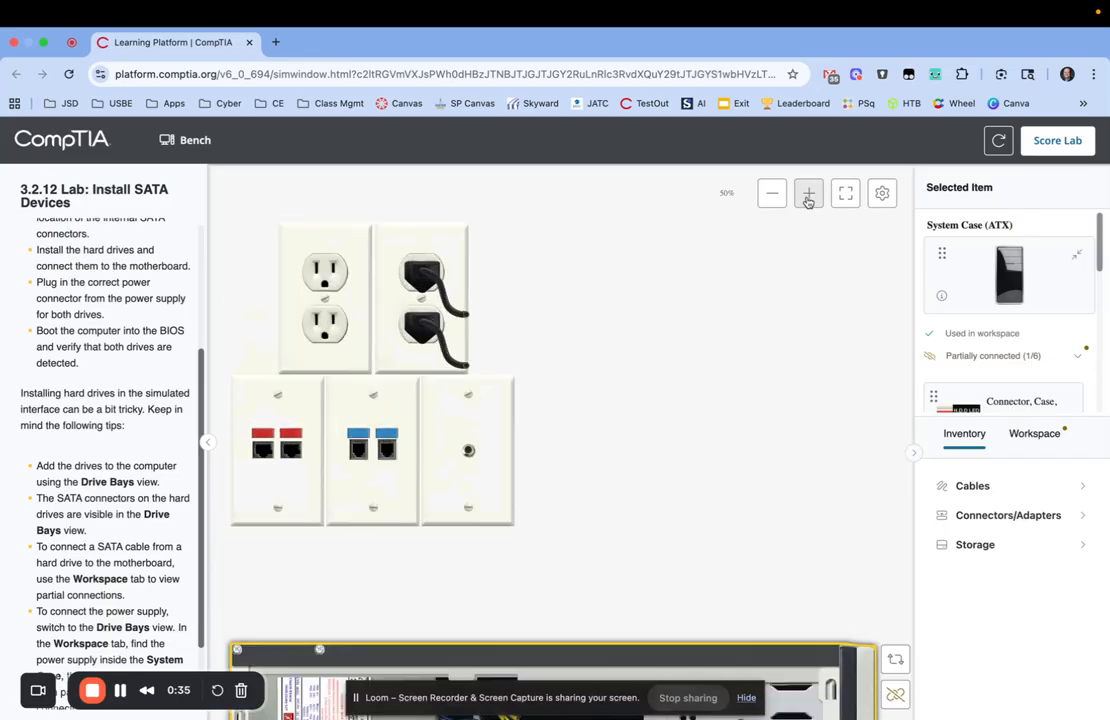
click(808, 192)
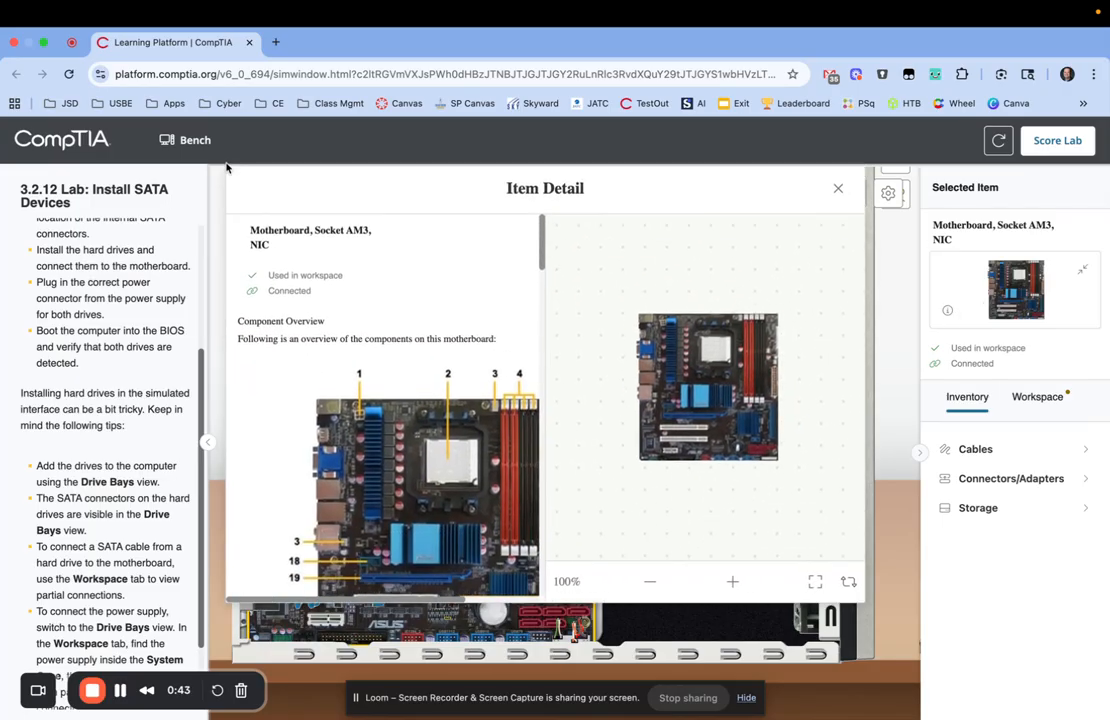
scroll(down, 3)
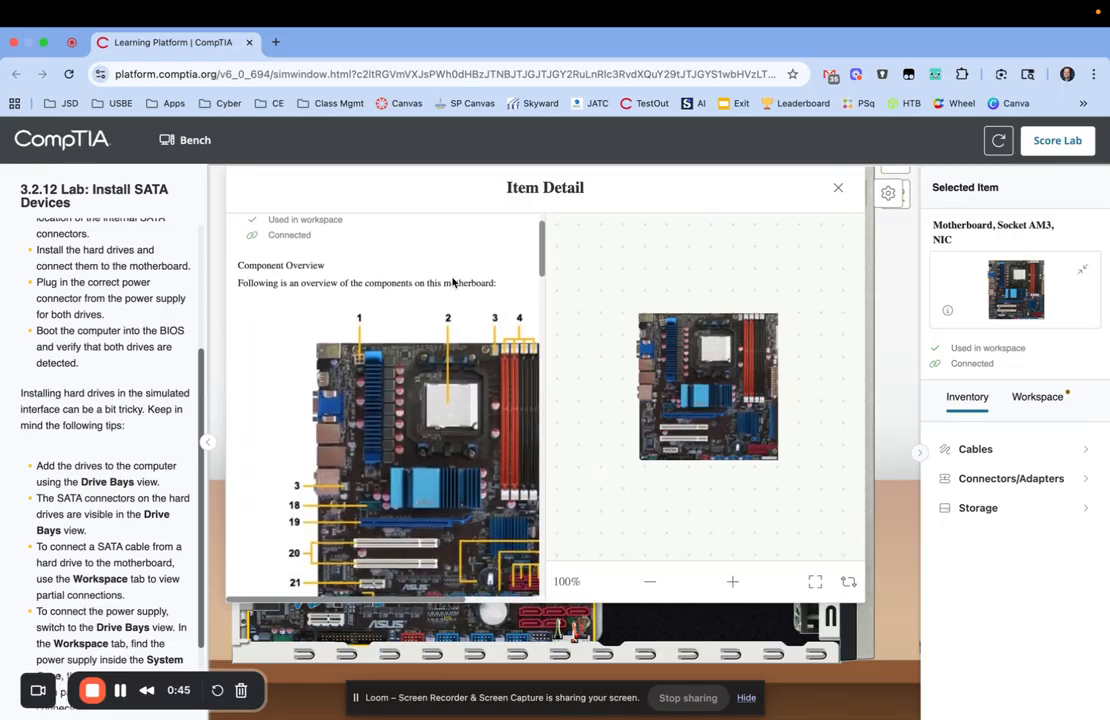
scroll(down, 3)
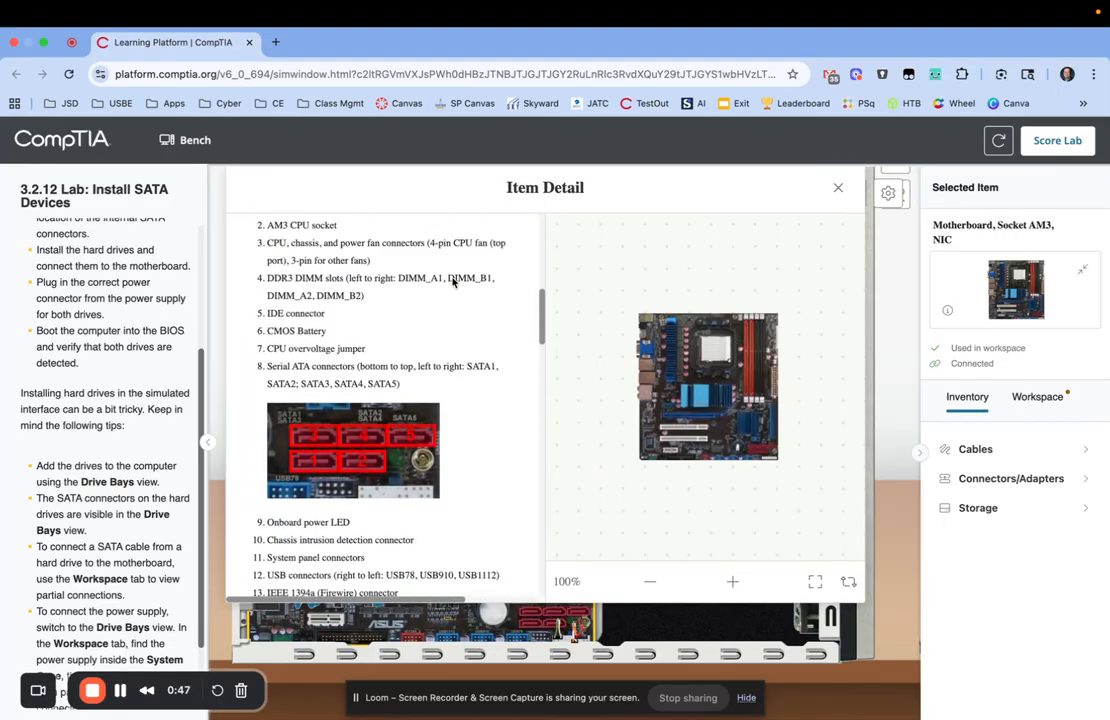
scroll(up, 3)
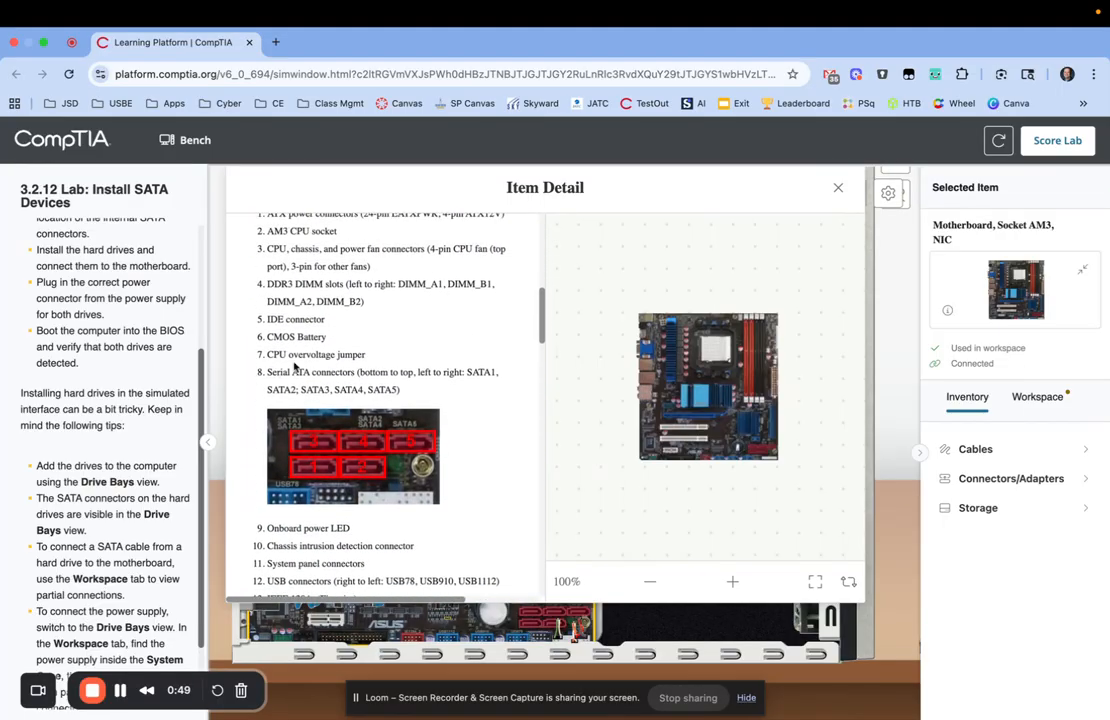
mouse_move(471, 434)
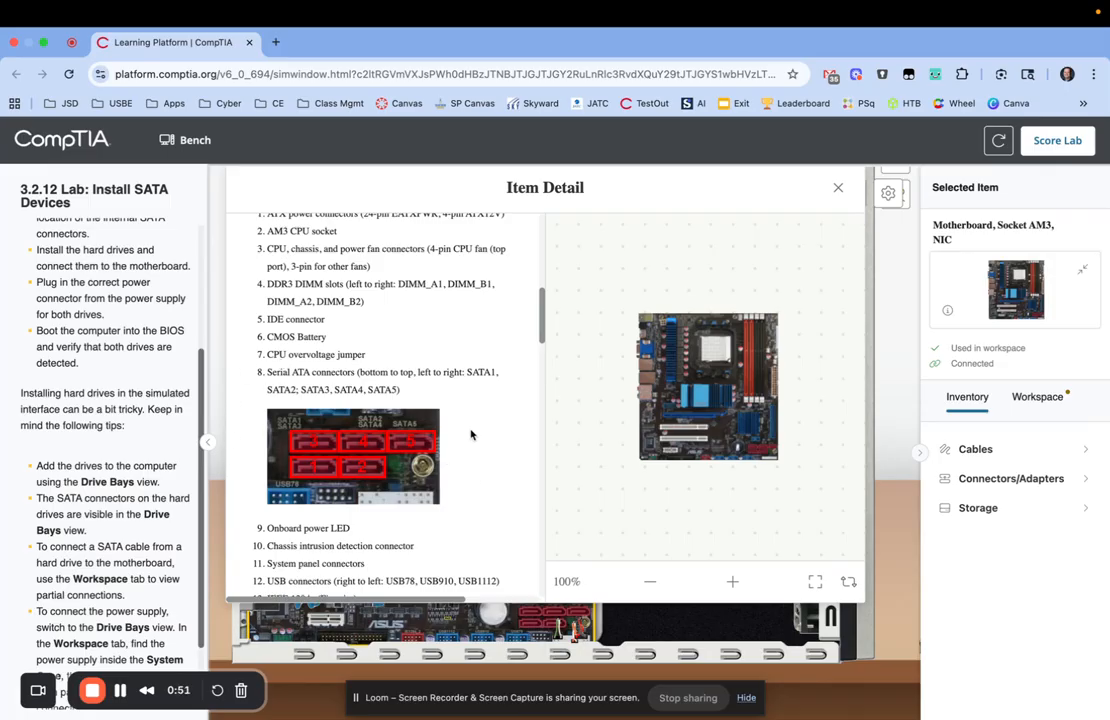
mouse_move(258, 380)
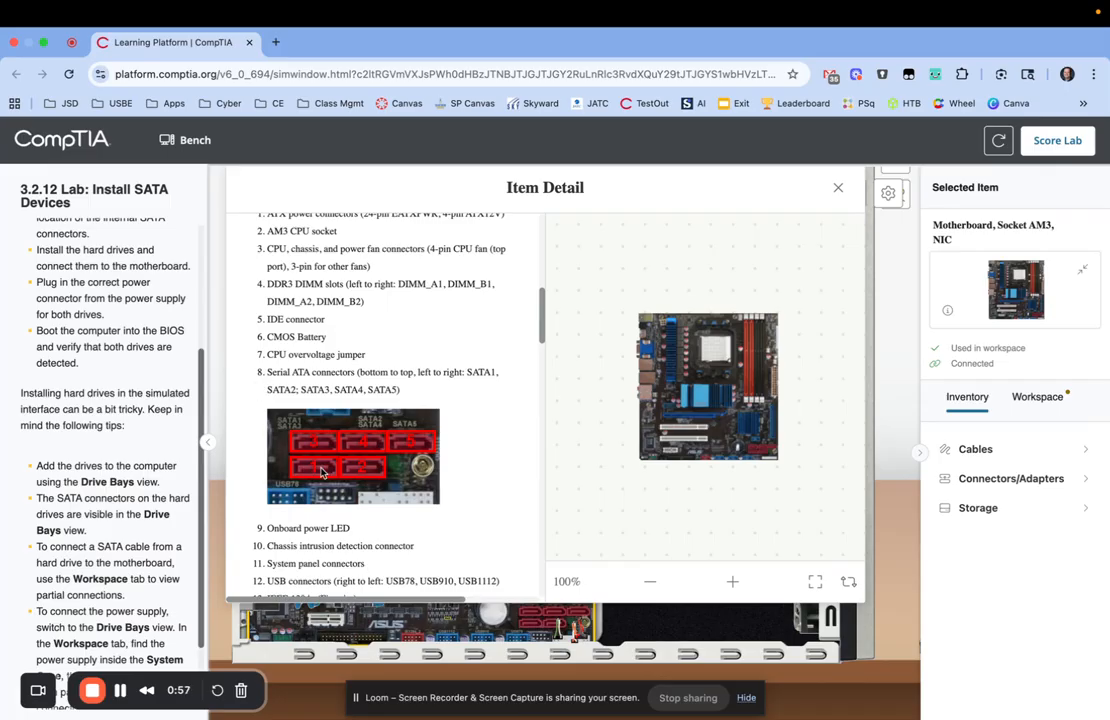
mouse_move(358, 473)
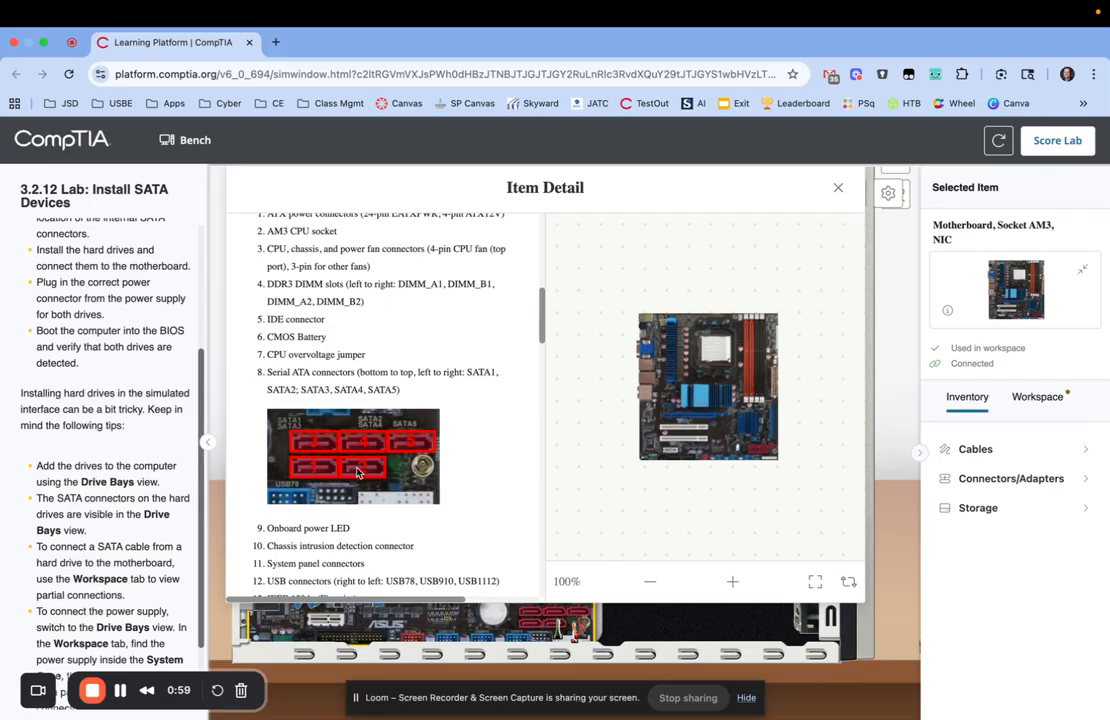
mouse_move(302, 478)
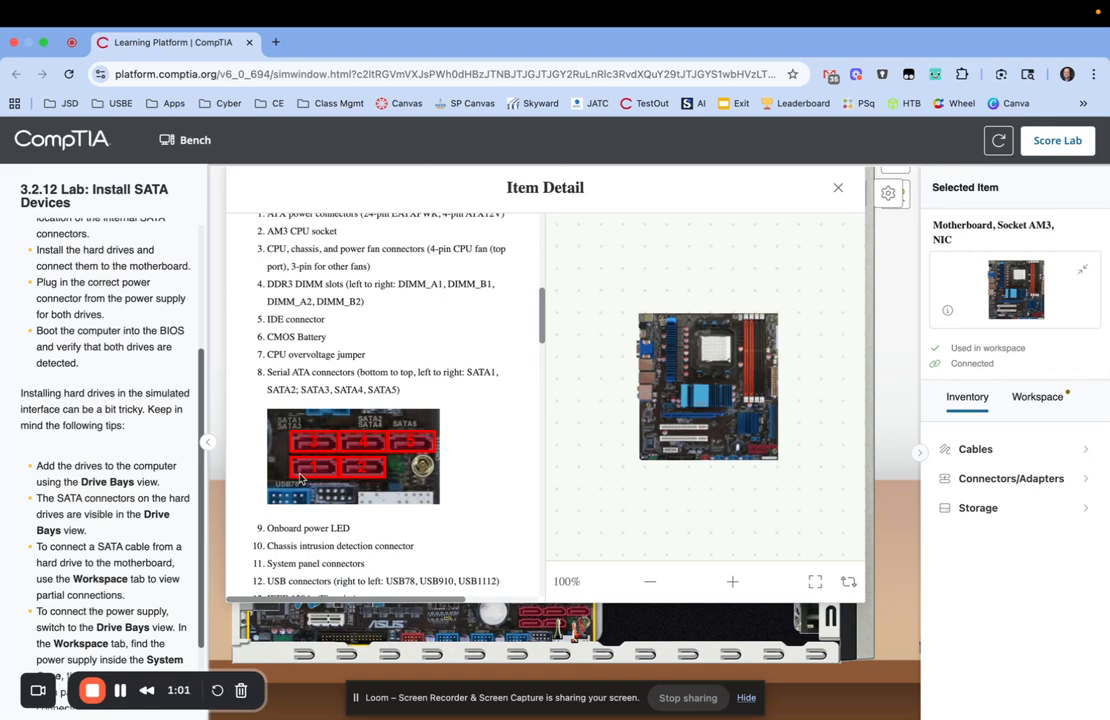
mouse_move(437, 439)
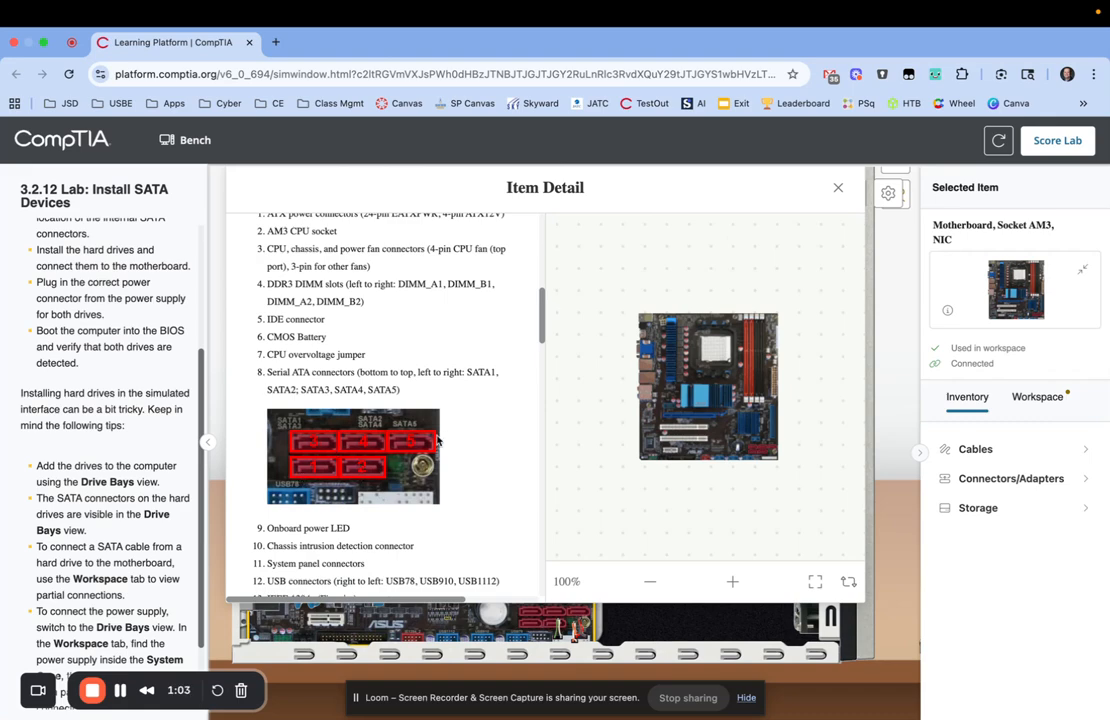
scroll(up, 3)
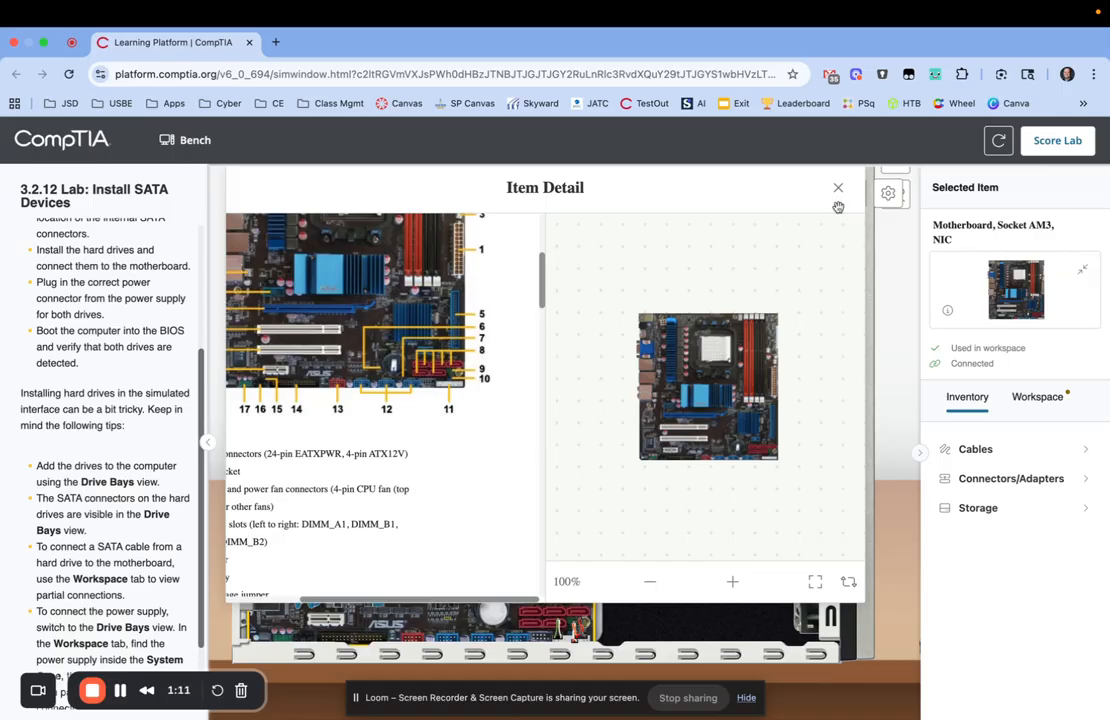
- In Drive Bays view, drag both SATA hard drives from Inventory > Storage into bays
click(838, 187)
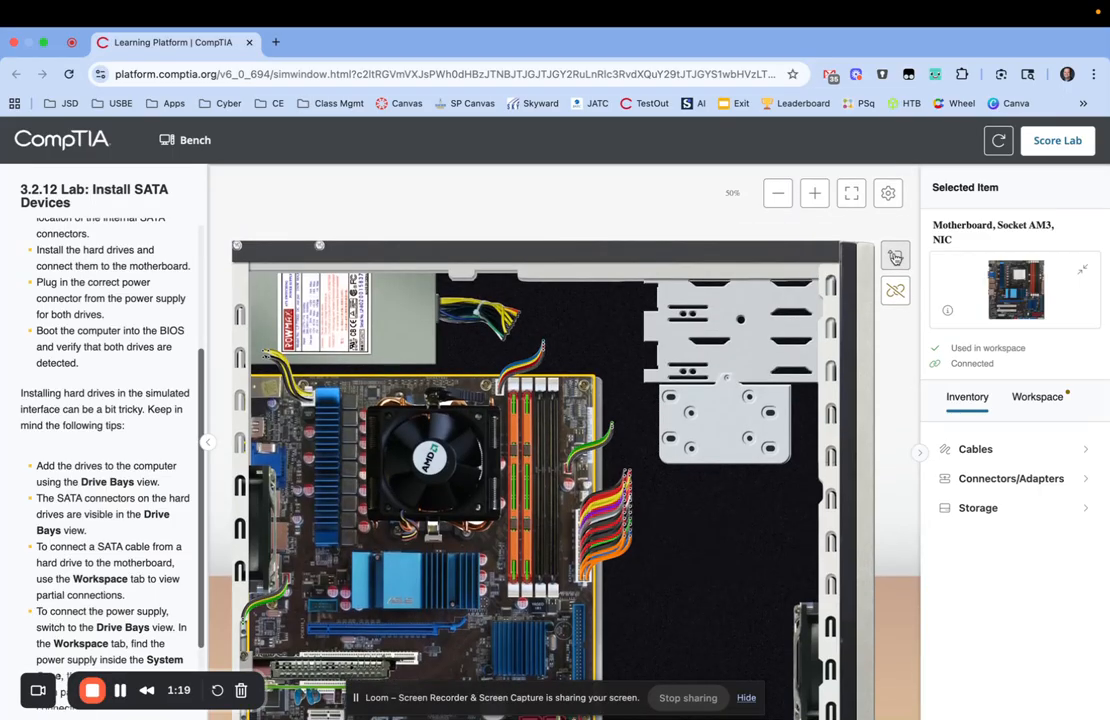
click(895, 256)
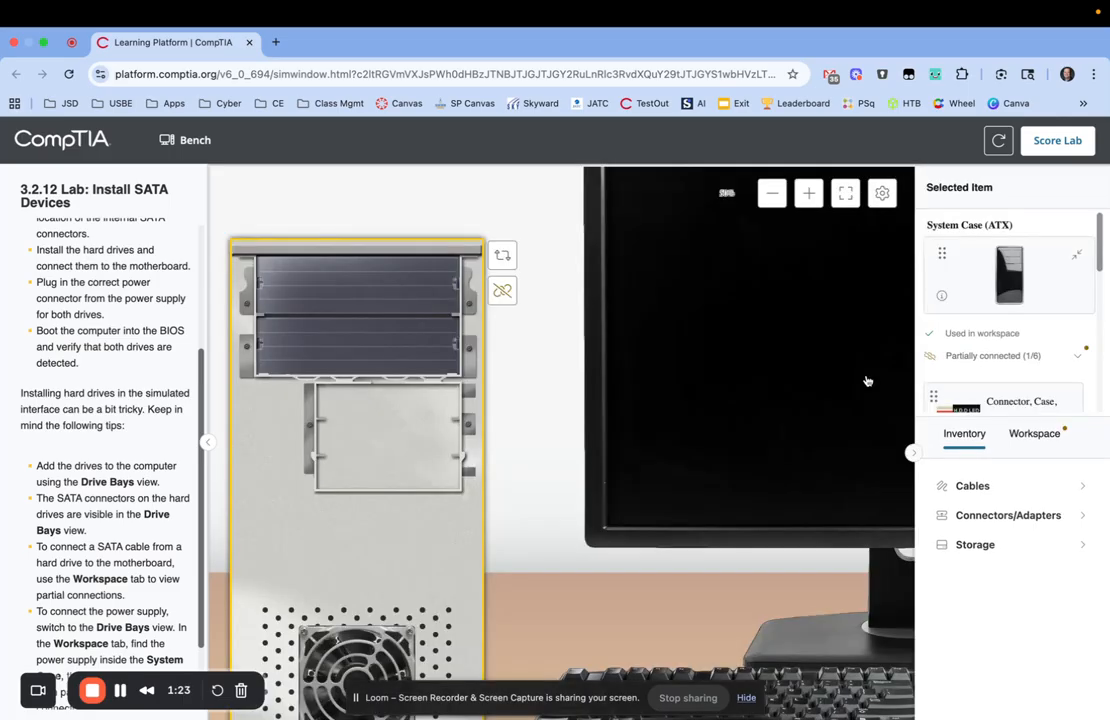
click(975, 544)
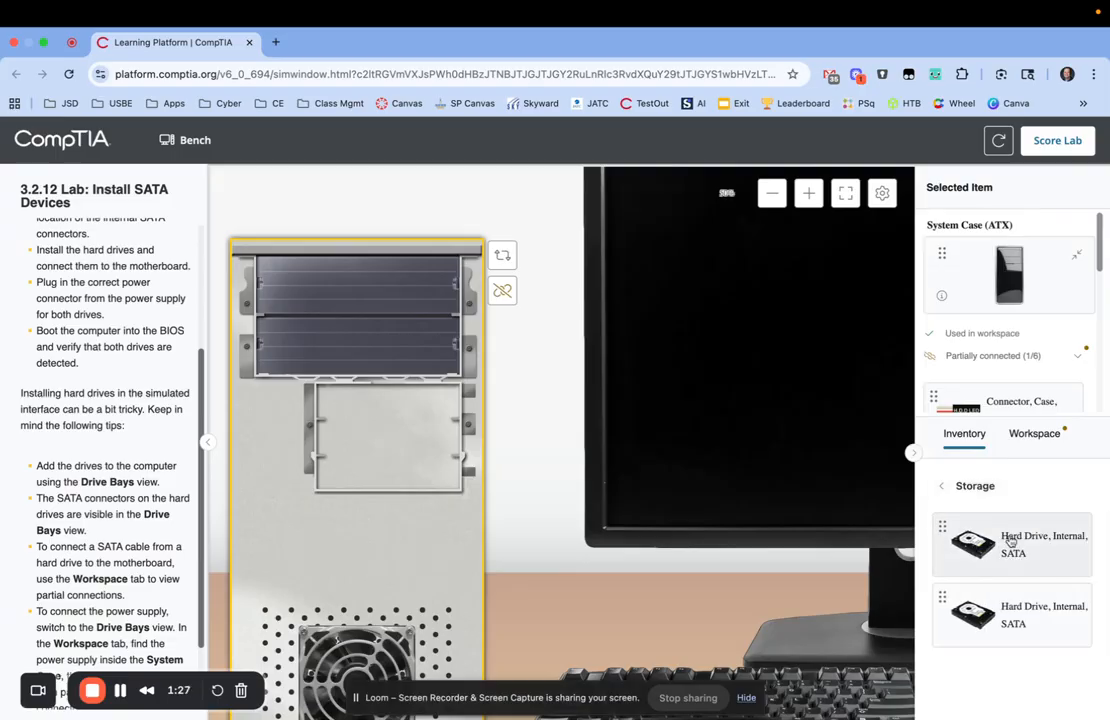
drag(970, 545, 400, 435)
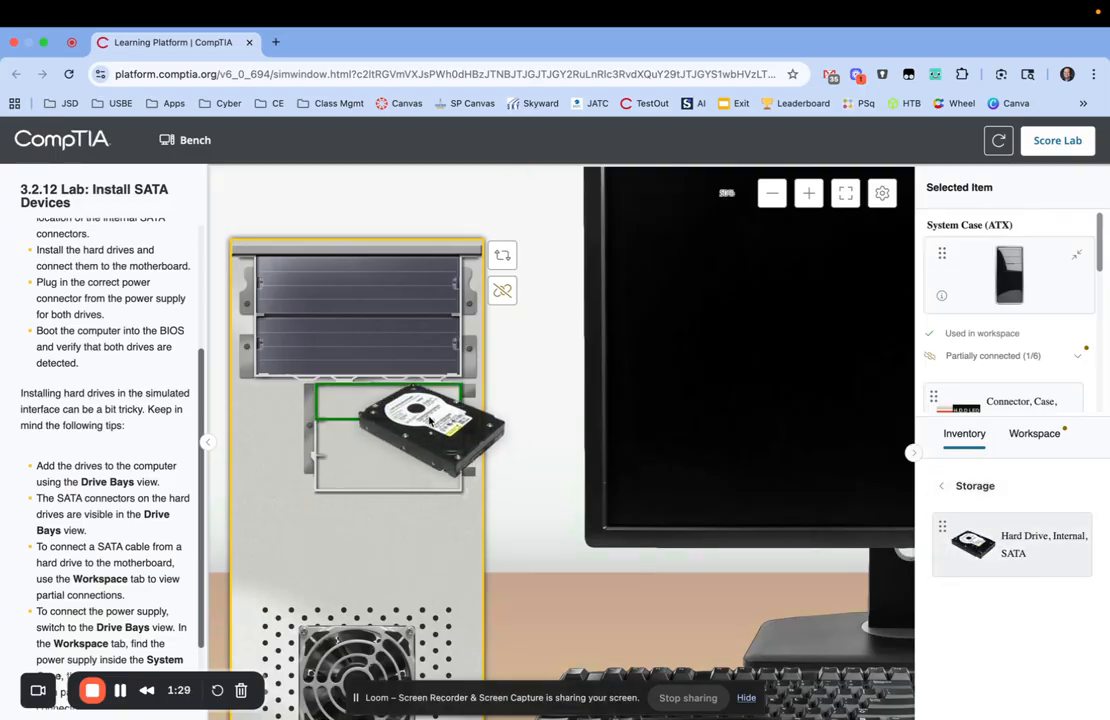
drag(410, 430, 390, 465)
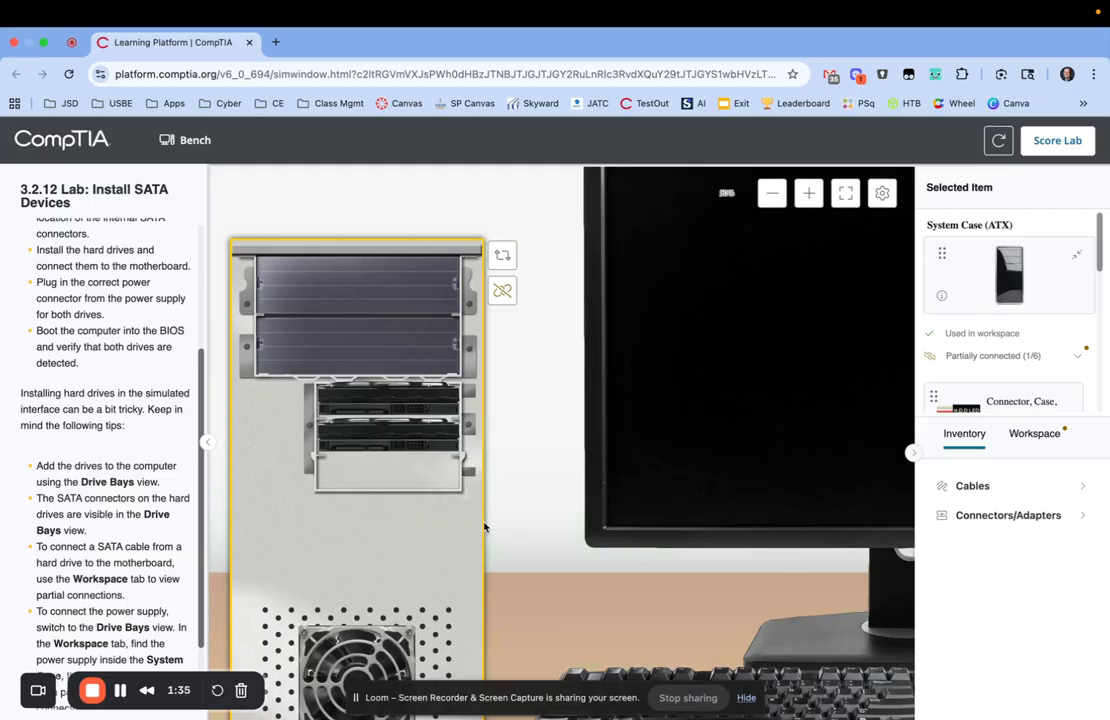
- Attach red SATA data cables from Inventory > Cables to the drives using the SataA end
click(808, 193)
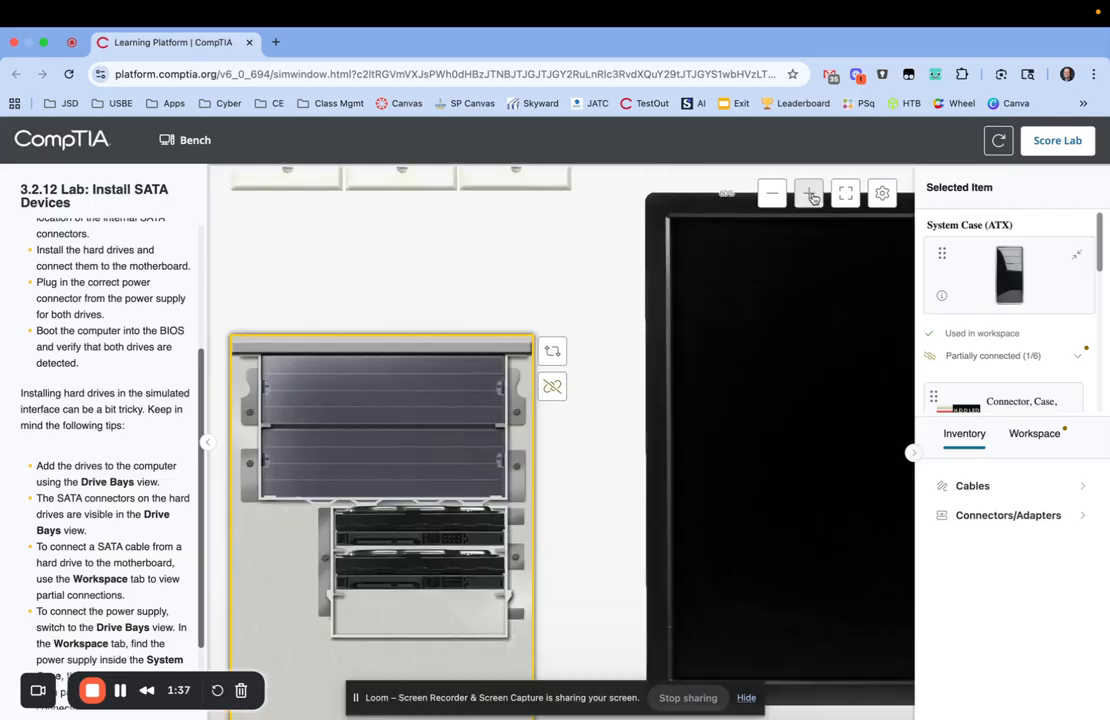
click(808, 193)
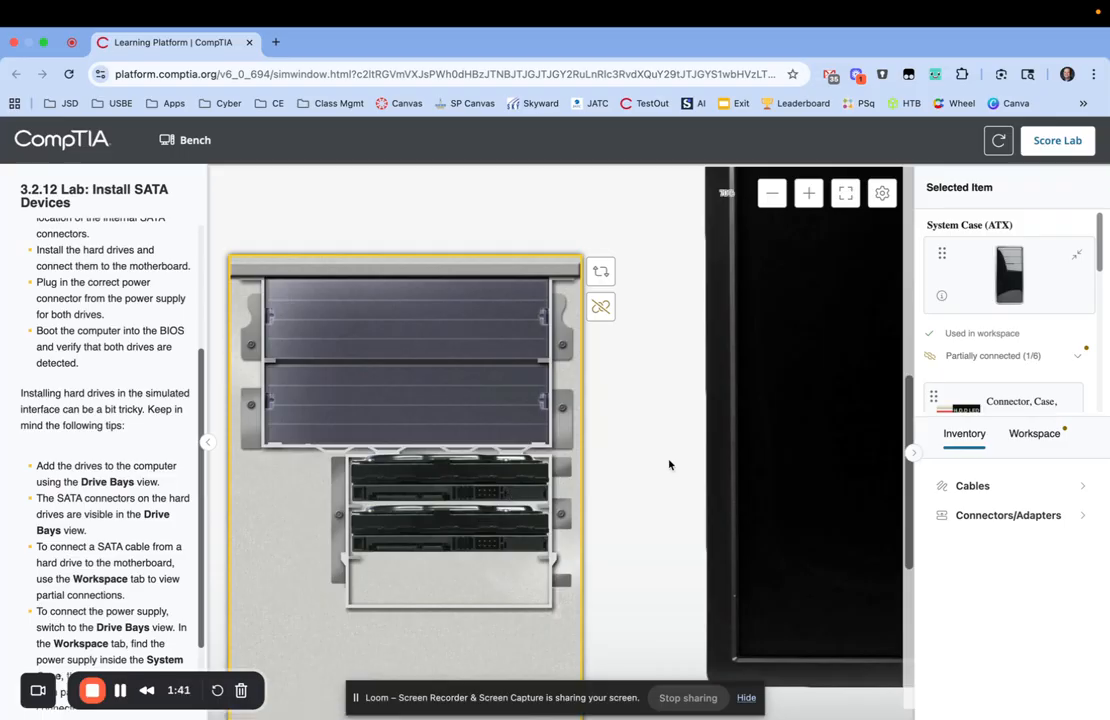
click(972, 486)
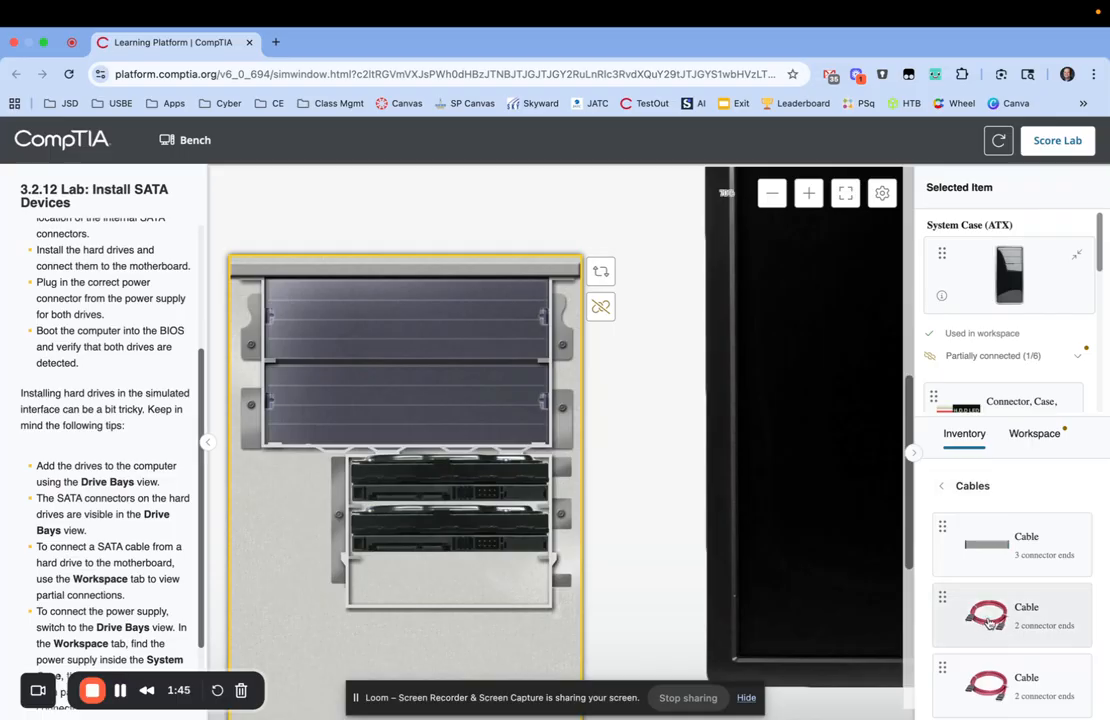
drag(985, 613, 875, 600)
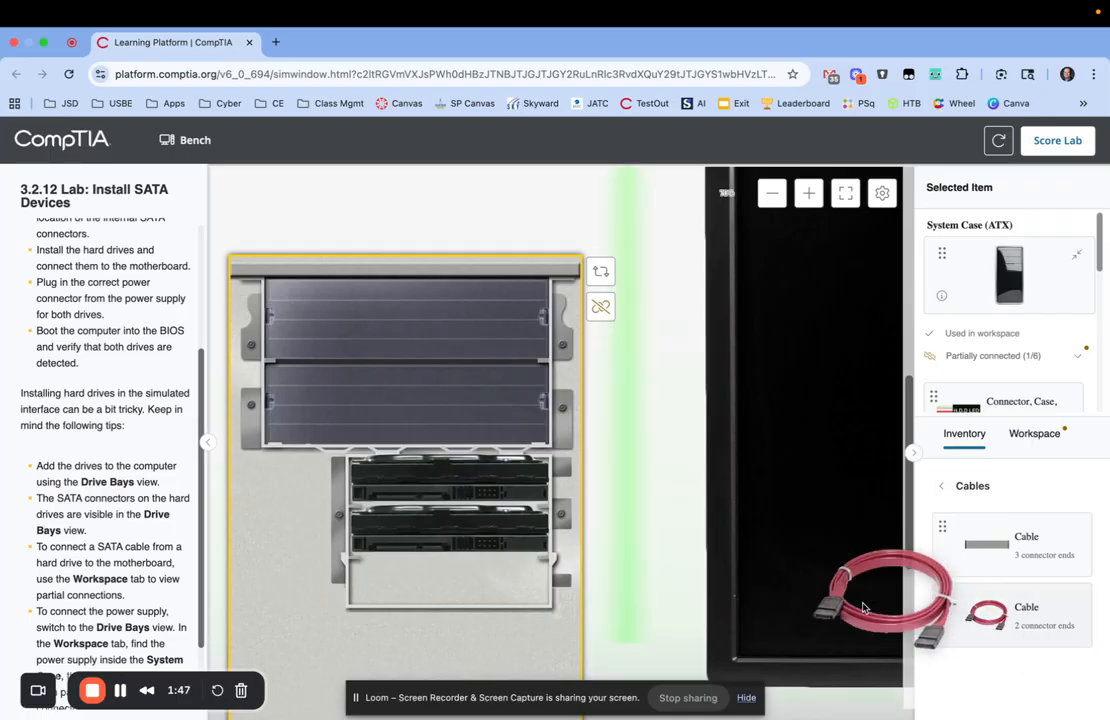
drag(880, 600, 445, 500)
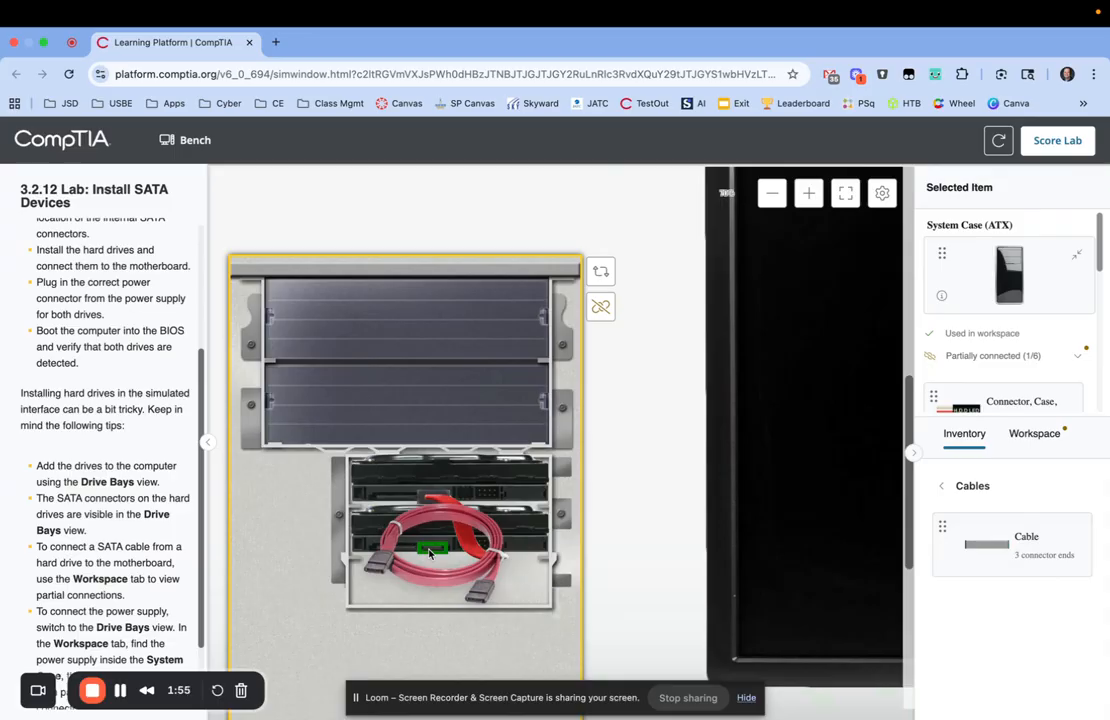
click(432, 549)
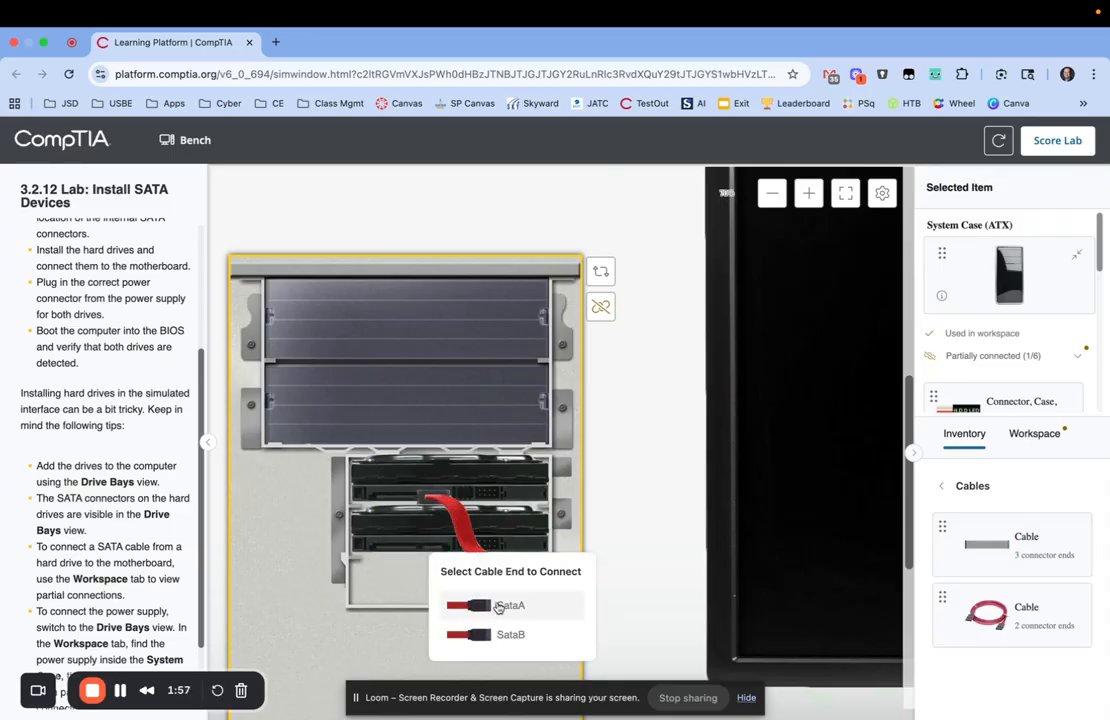
click(510, 605)
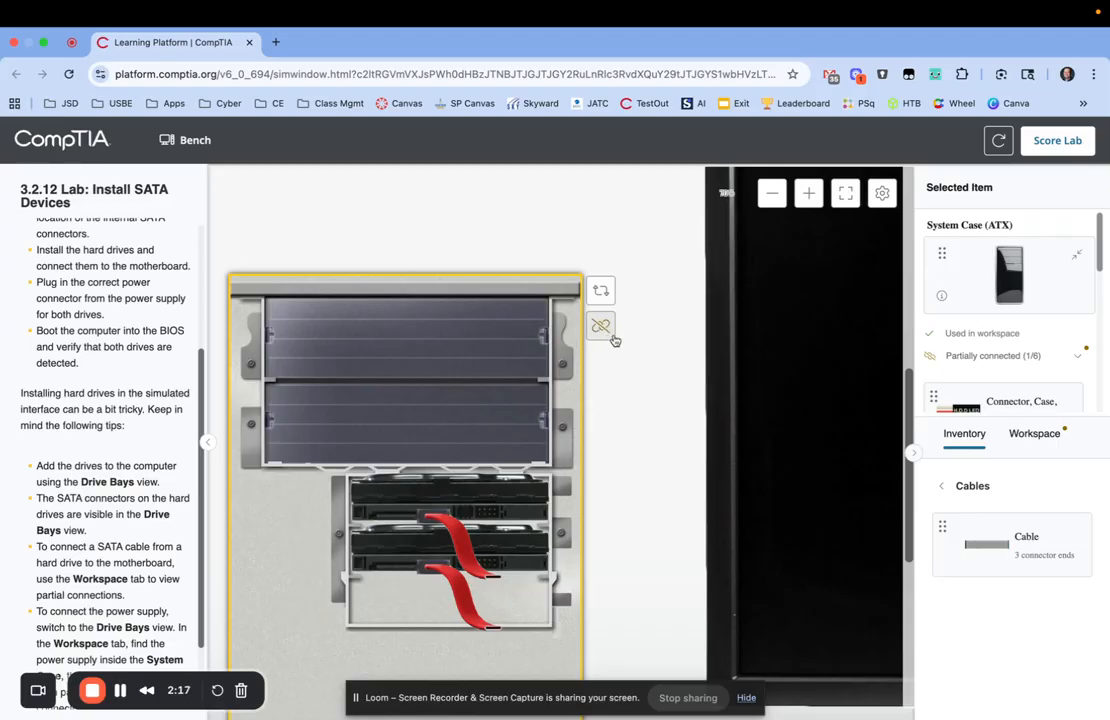
mouse_move(604, 330)
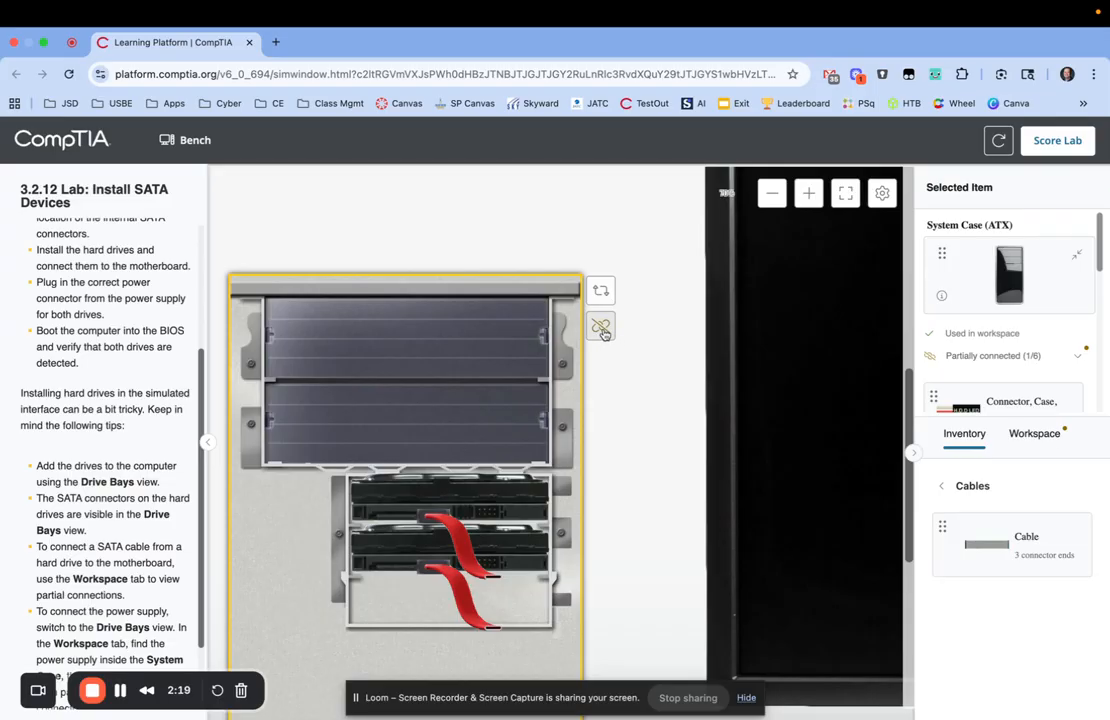
- From the partial connections list, plug the power supply's 15-pin SATA connectors into both drives
click(600, 327)
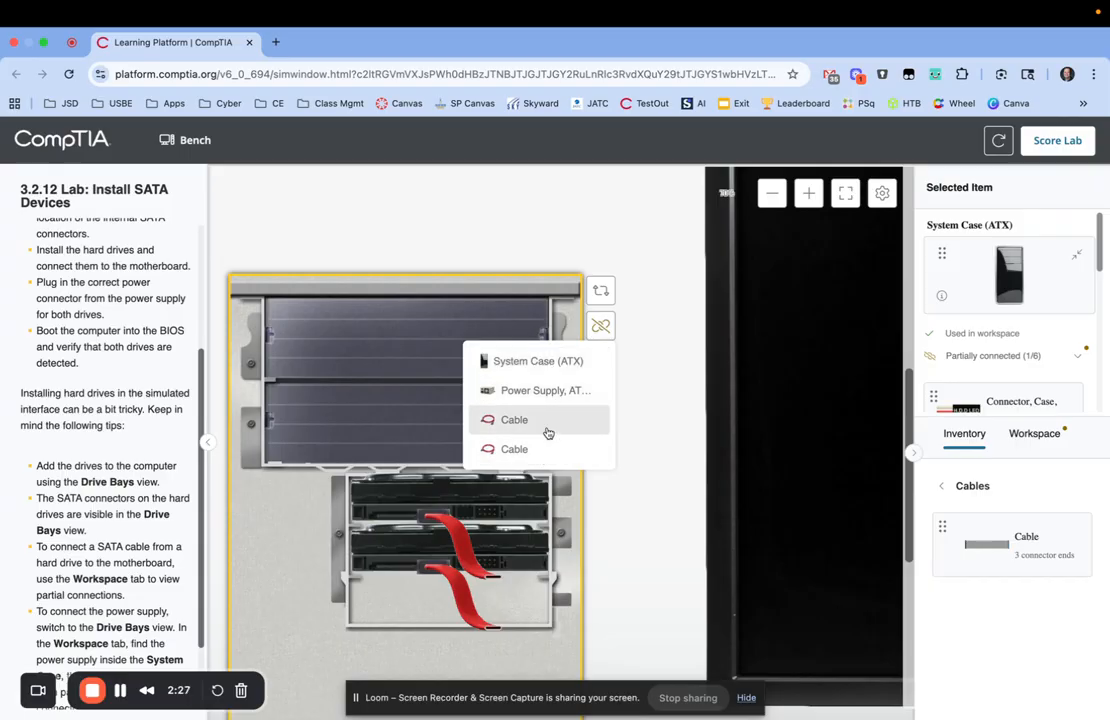
mouse_move(530, 390)
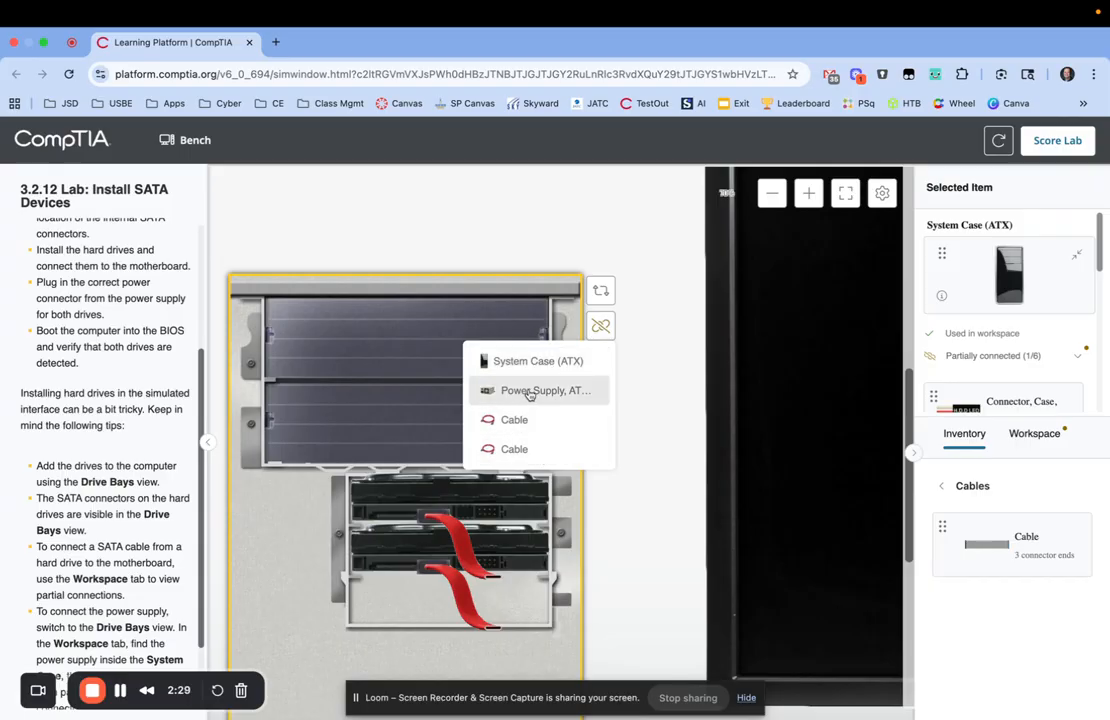
click(545, 390)
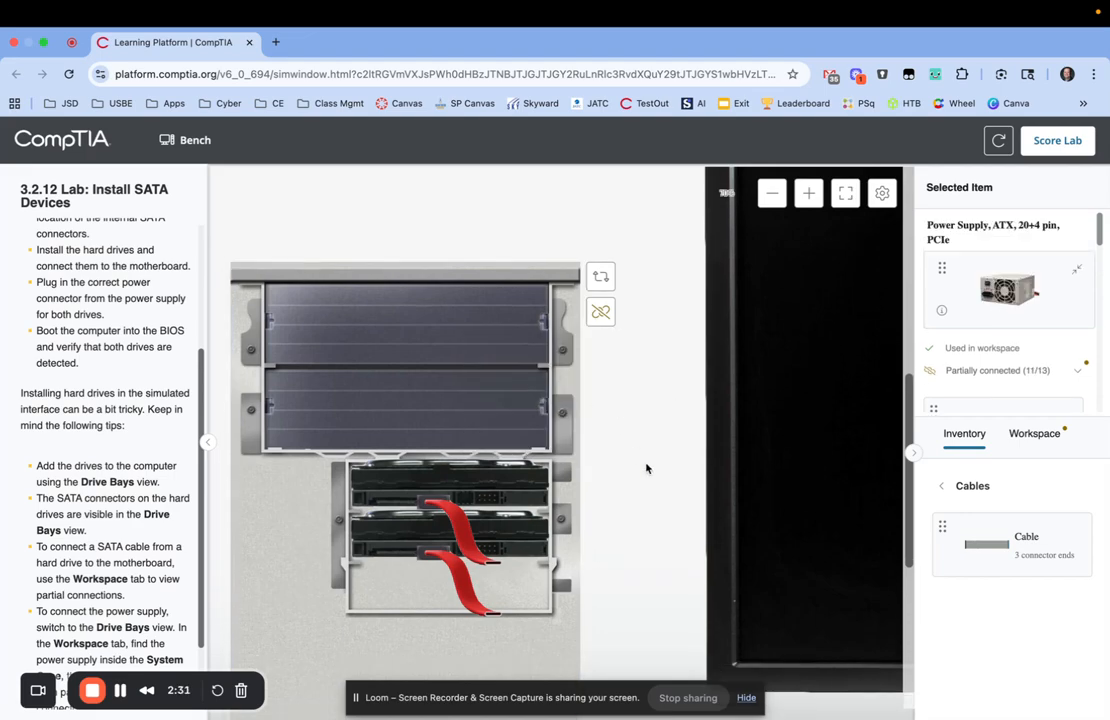
scroll(down, 3)
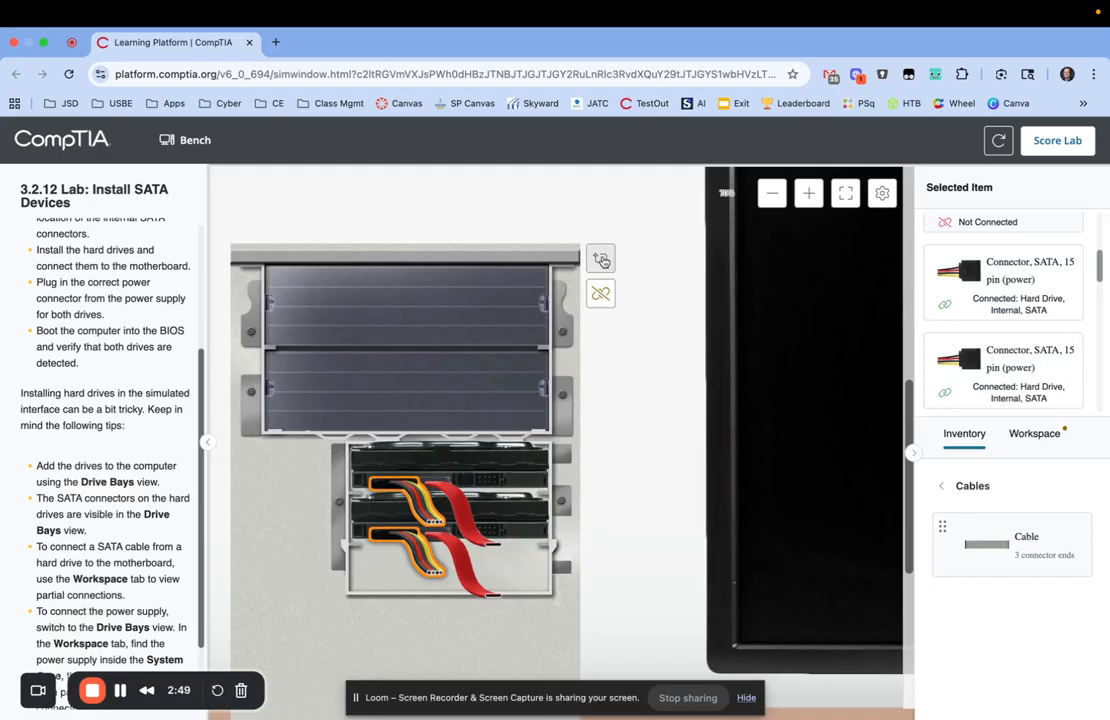
- In Motherboard view, connect the first SATA cable's loose end to a motherboard SATA port
click(600, 258)
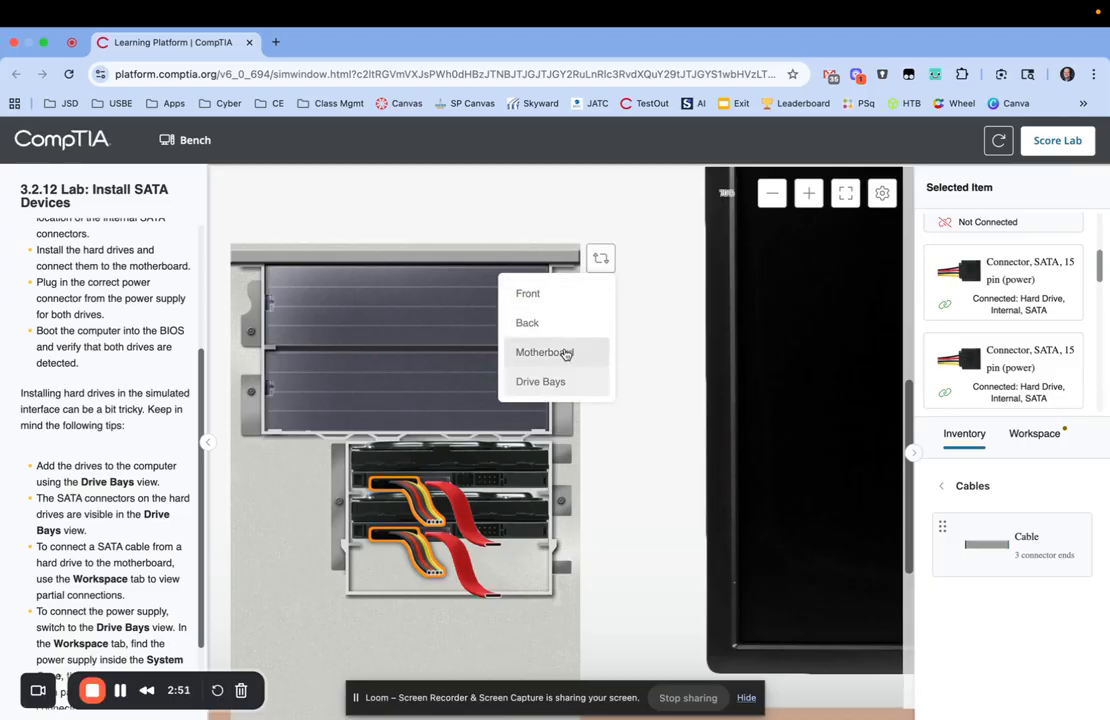
click(546, 352)
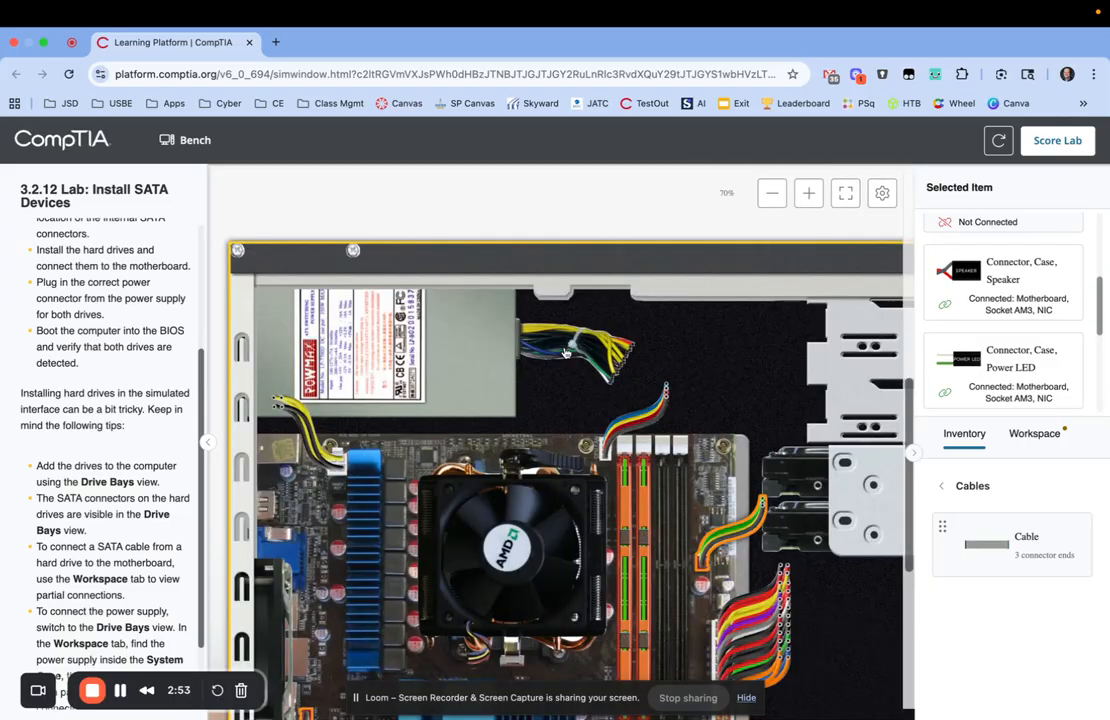
scroll(down, 3)
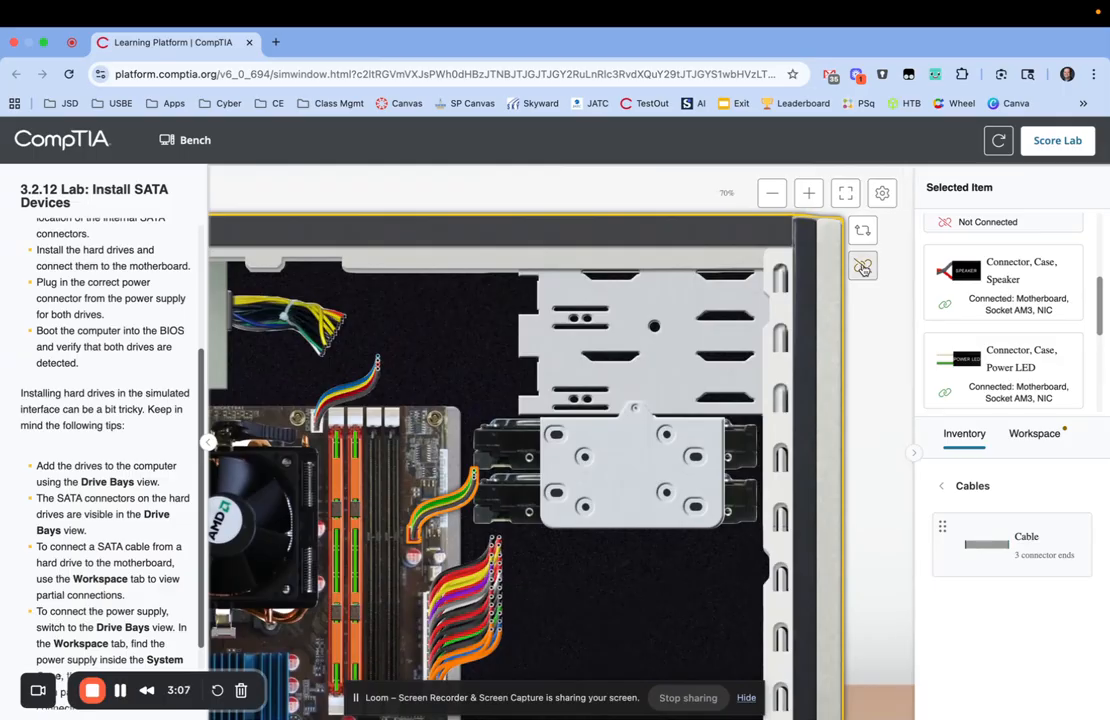
click(862, 266)
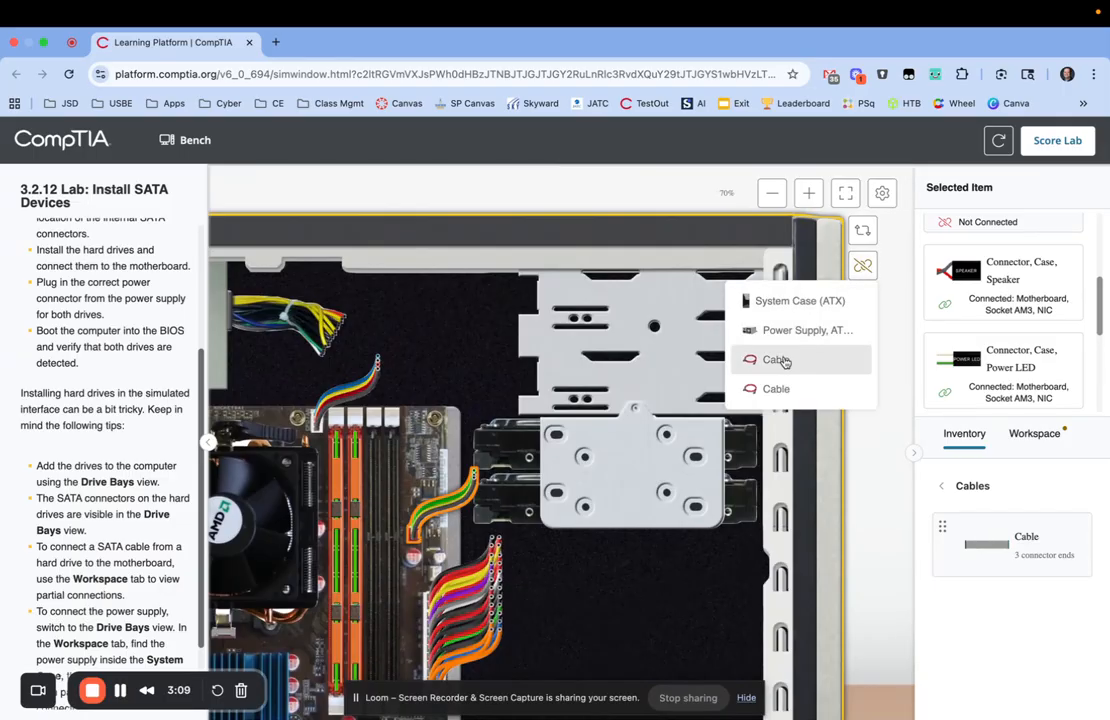
click(777, 360)
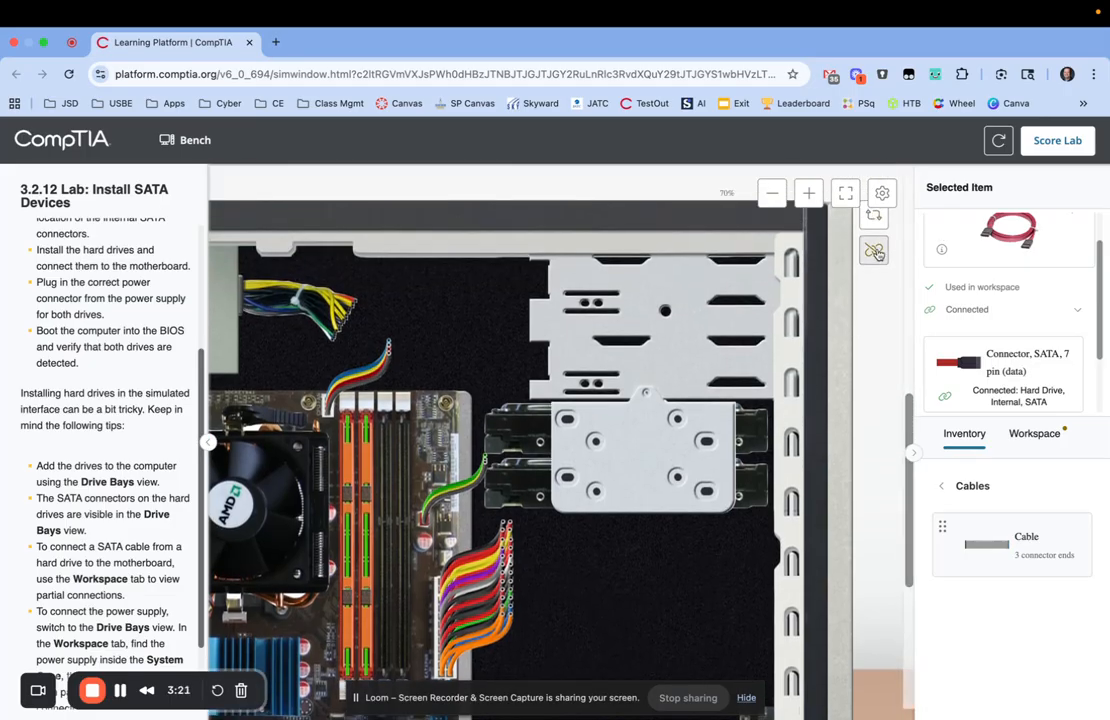
- Connect the remaining partially connected SATA cable to a motherboard SATA port
click(873, 250)
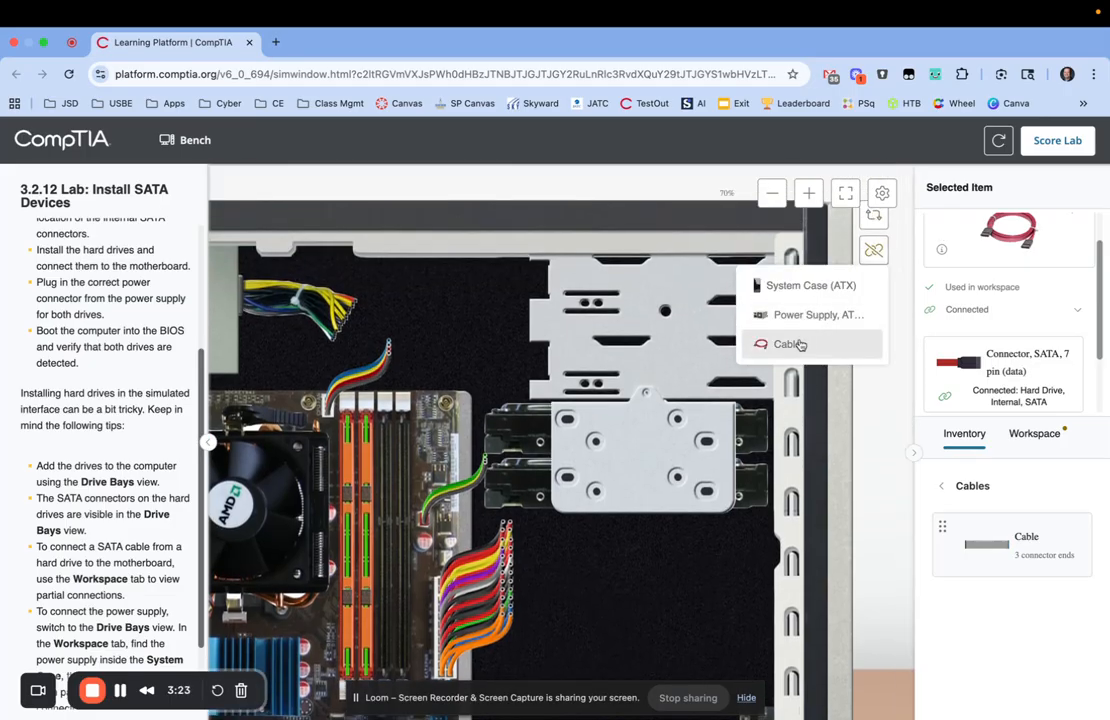
click(790, 344)
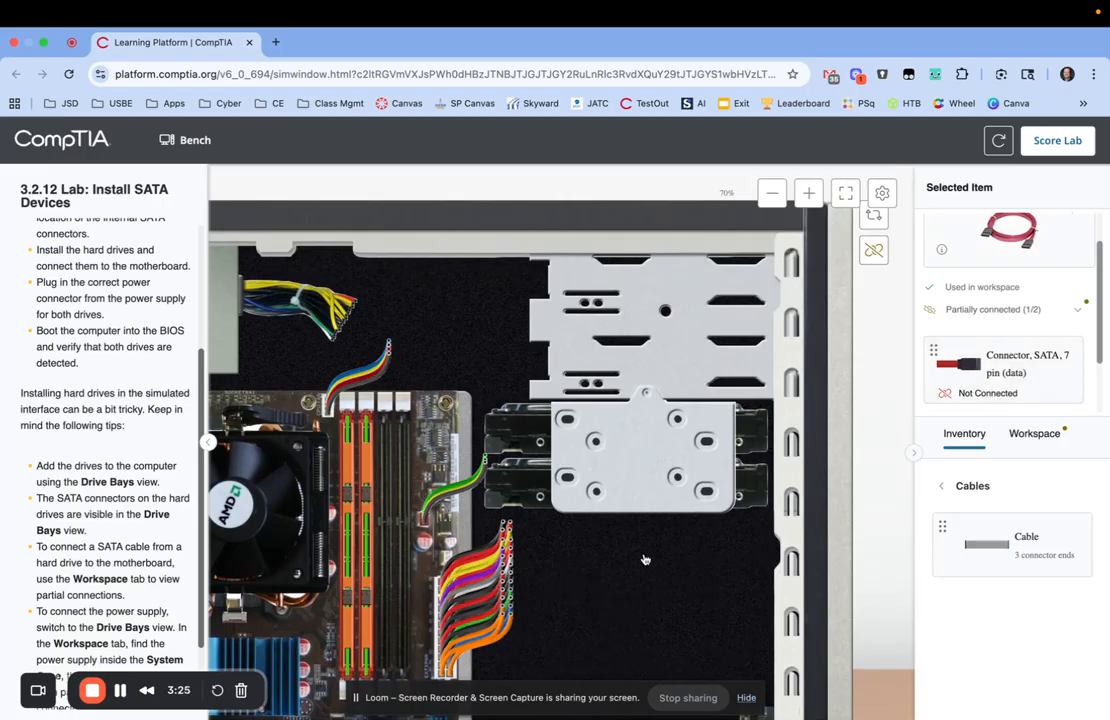
scroll(down, 3)
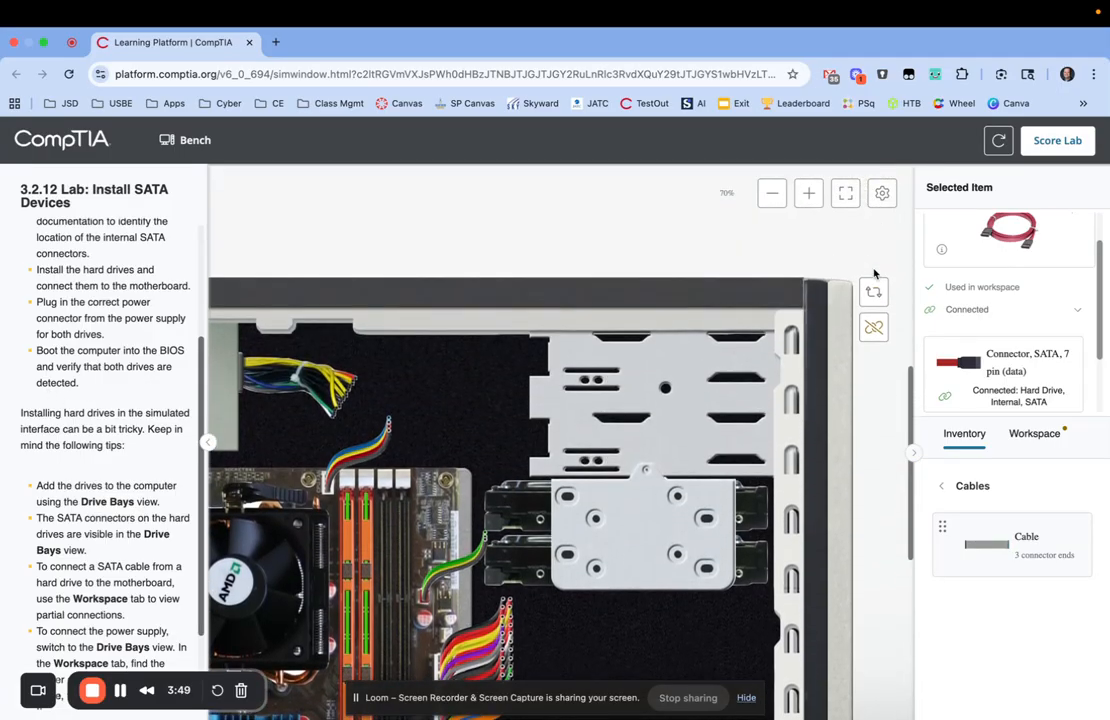
- Power on, confirm SATA-1 and SATA-2 in BIOS System Information, then submit for scoring
click(873, 327)
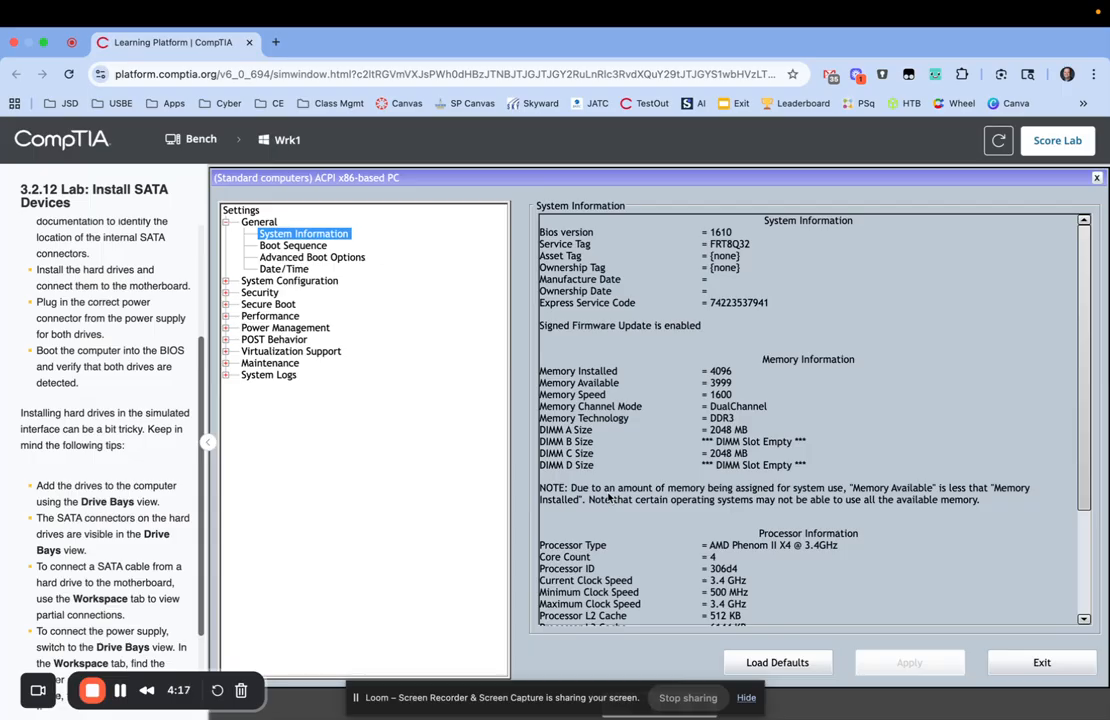
mouse_move(521, 348)
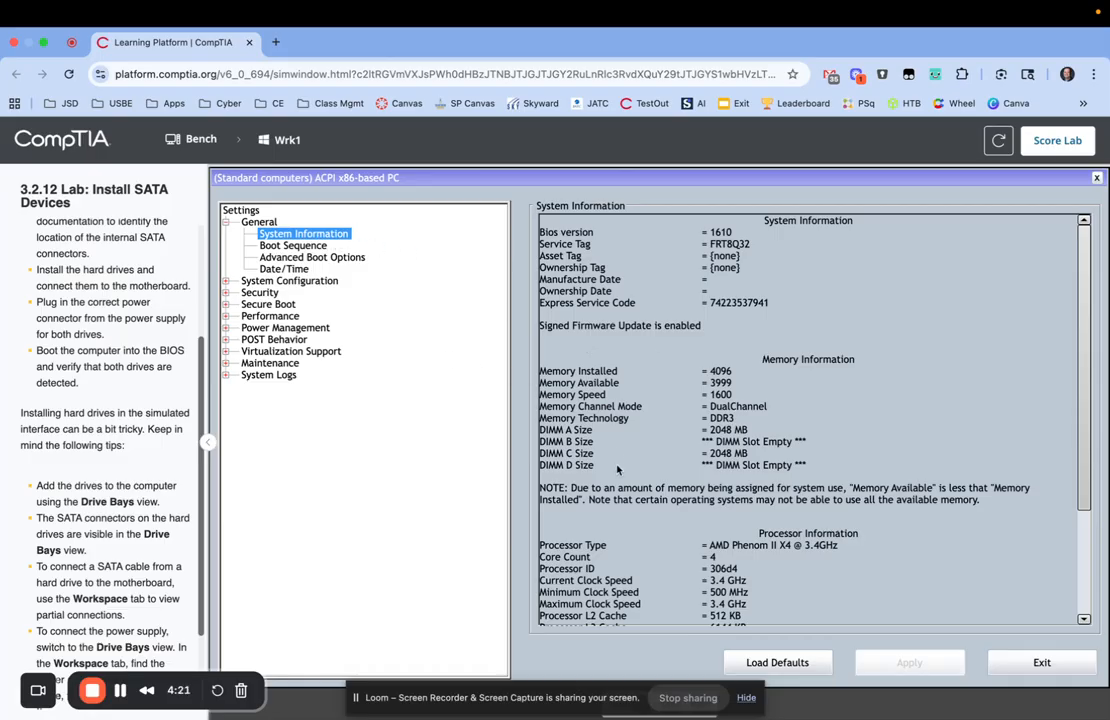
scroll(down, 3)
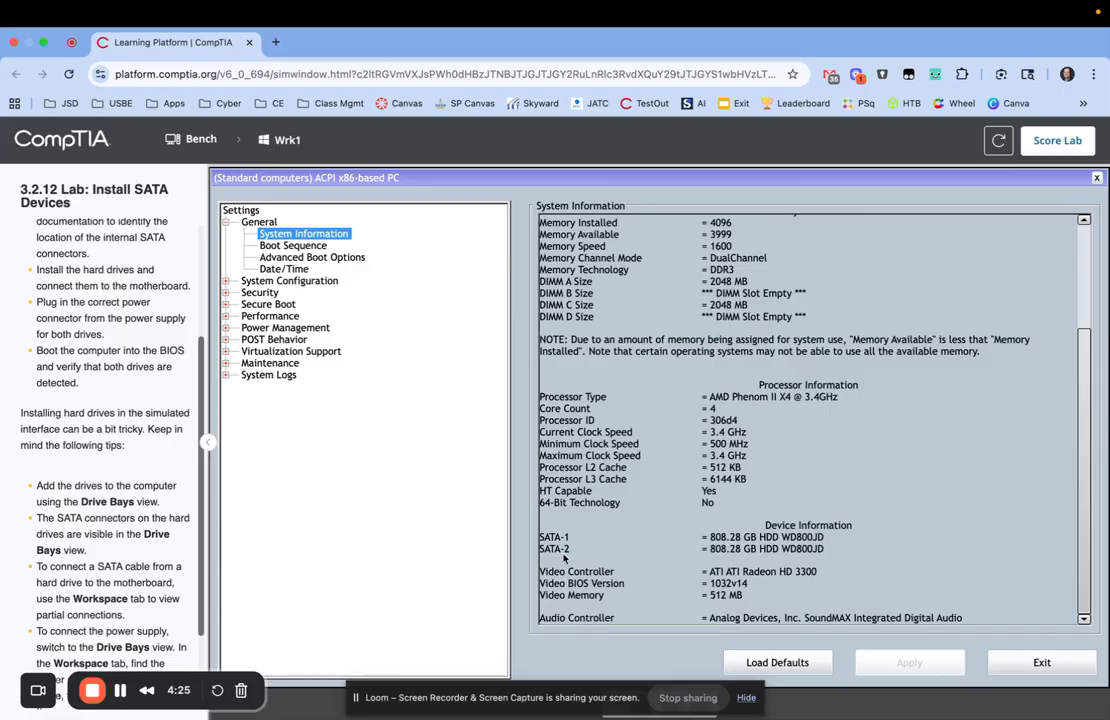
mouse_move(548, 519)
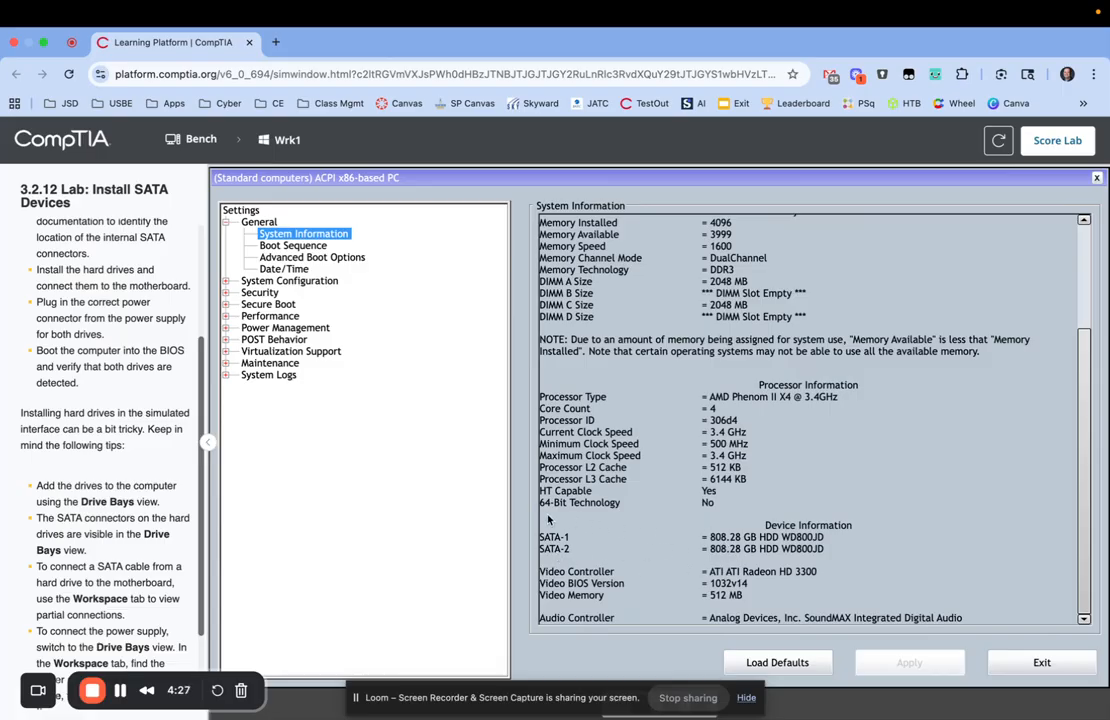
mouse_move(980, 311)
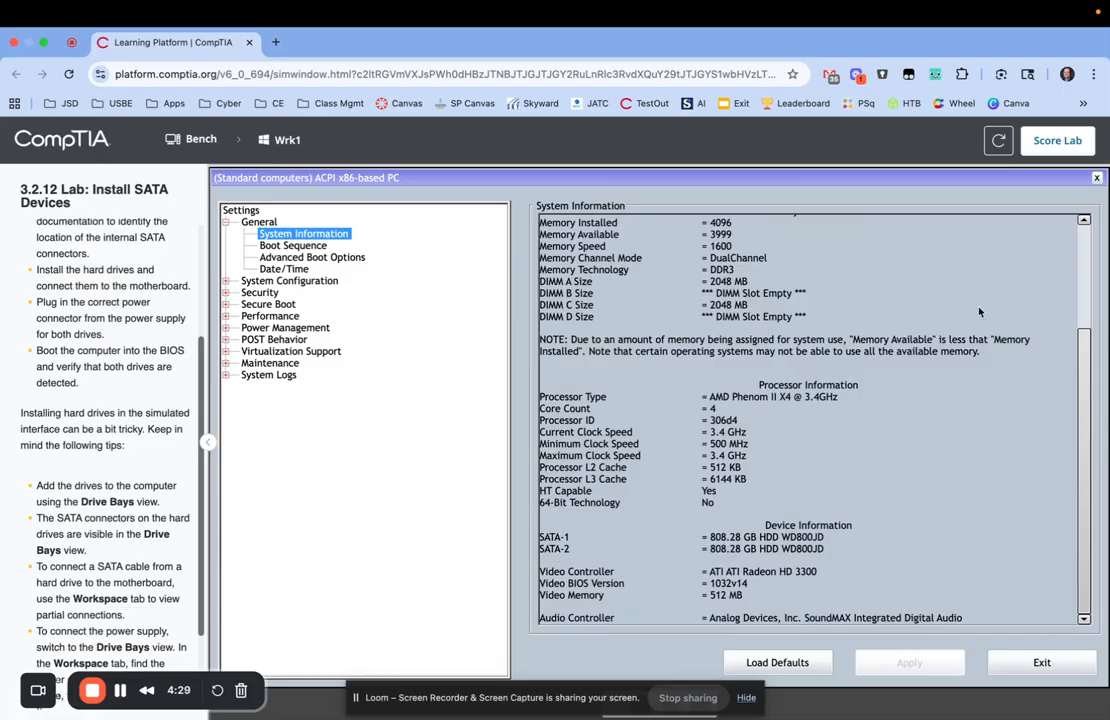
click(1057, 140)
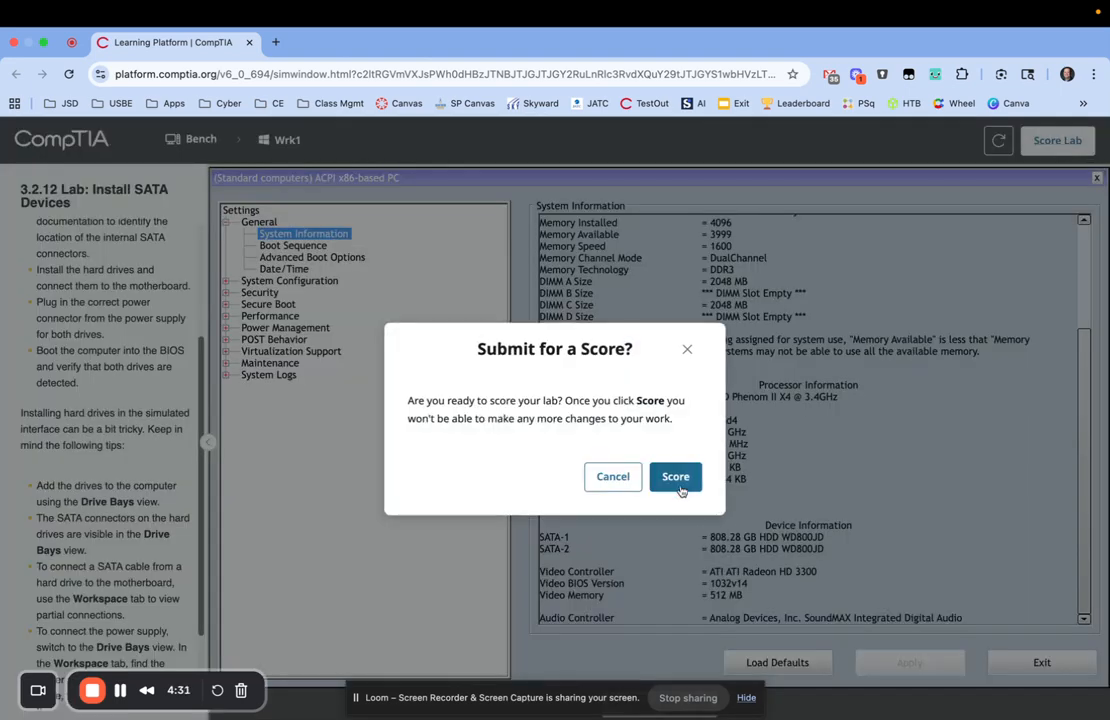
click(675, 476)
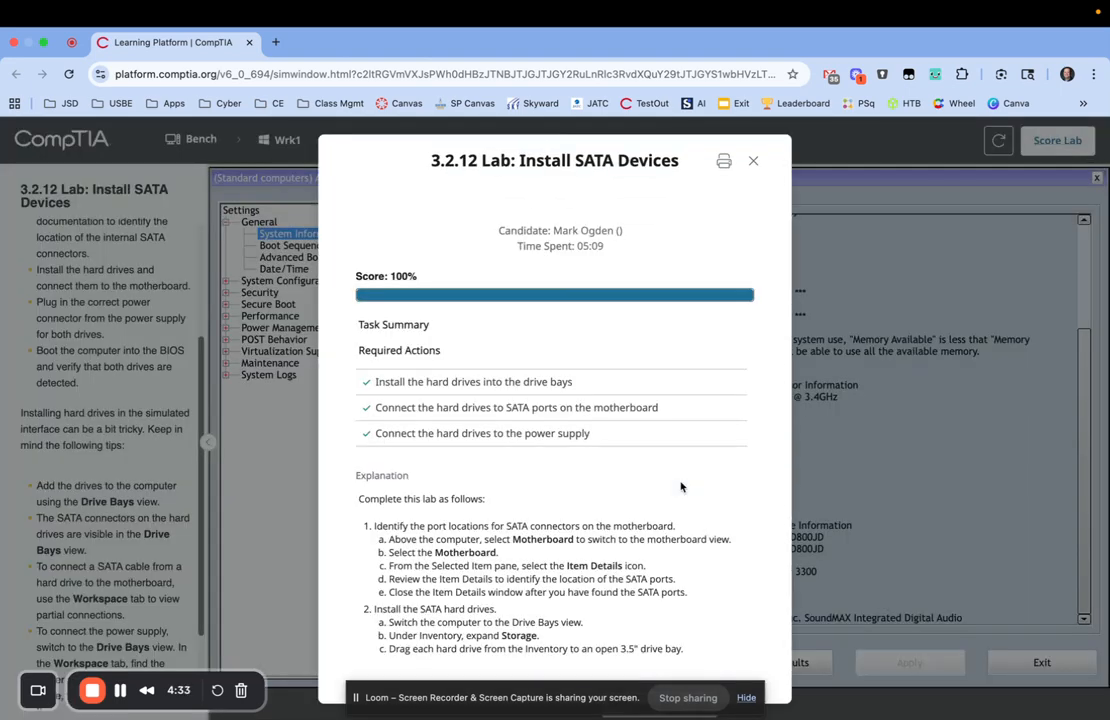